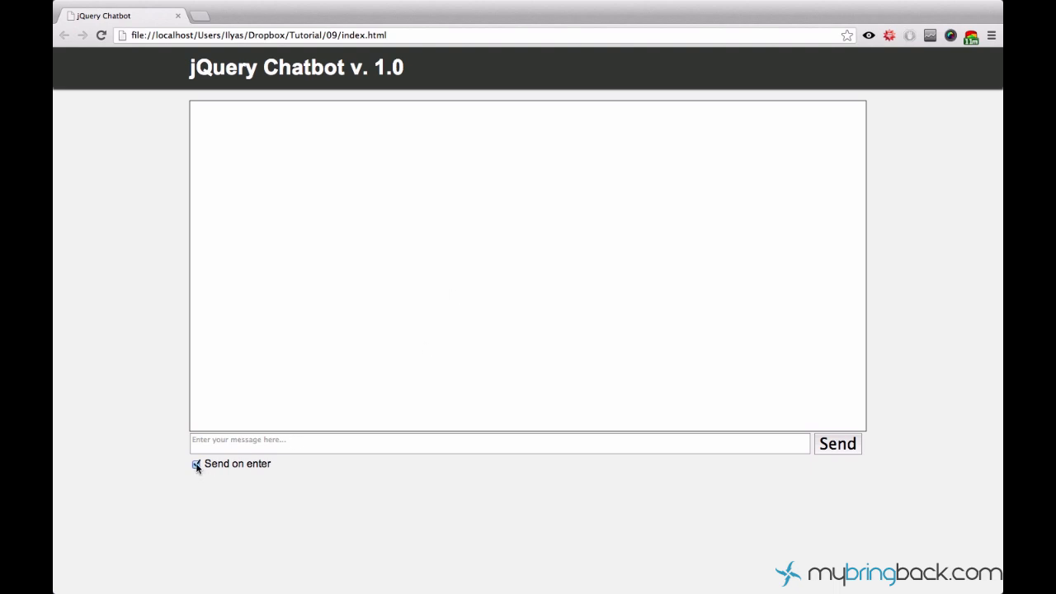
Step: Type test text in the chatbot, enable Send on enter, and refocus the message box
type("dfdffdfdf")
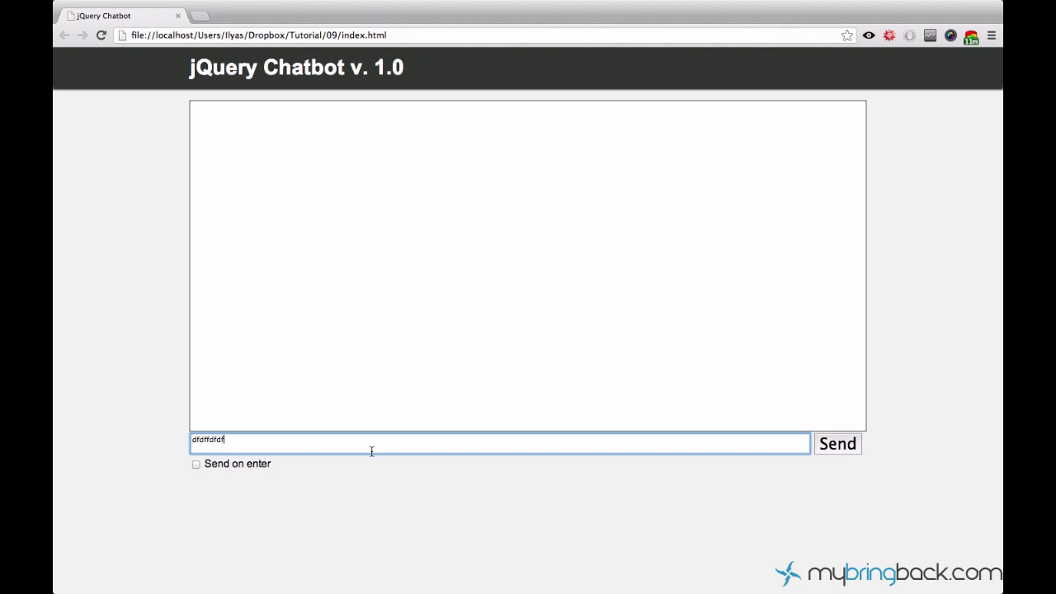
mouse_move(512, 452)
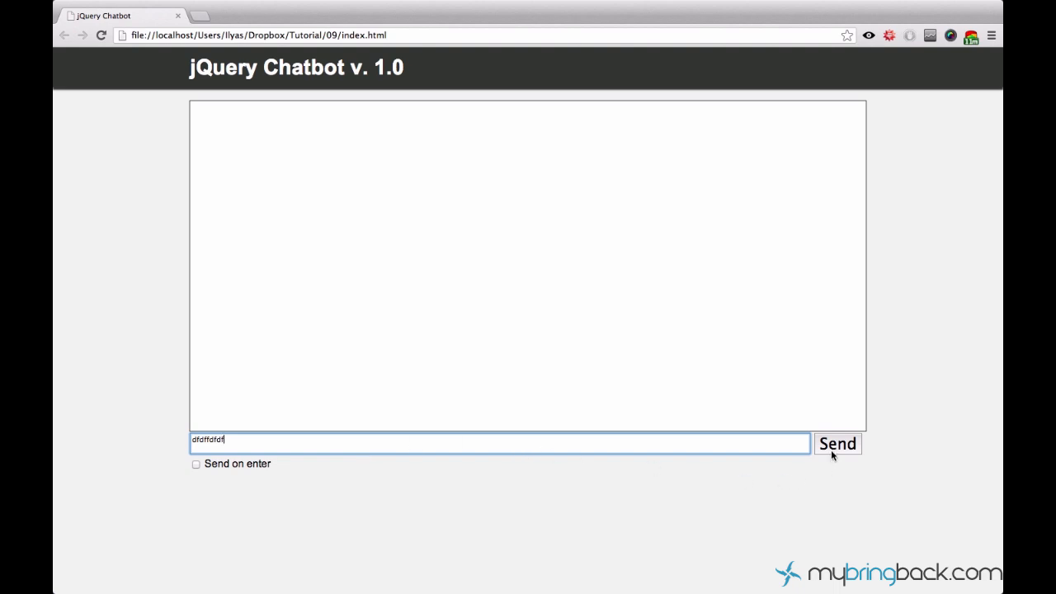
type("sdfsdfd")
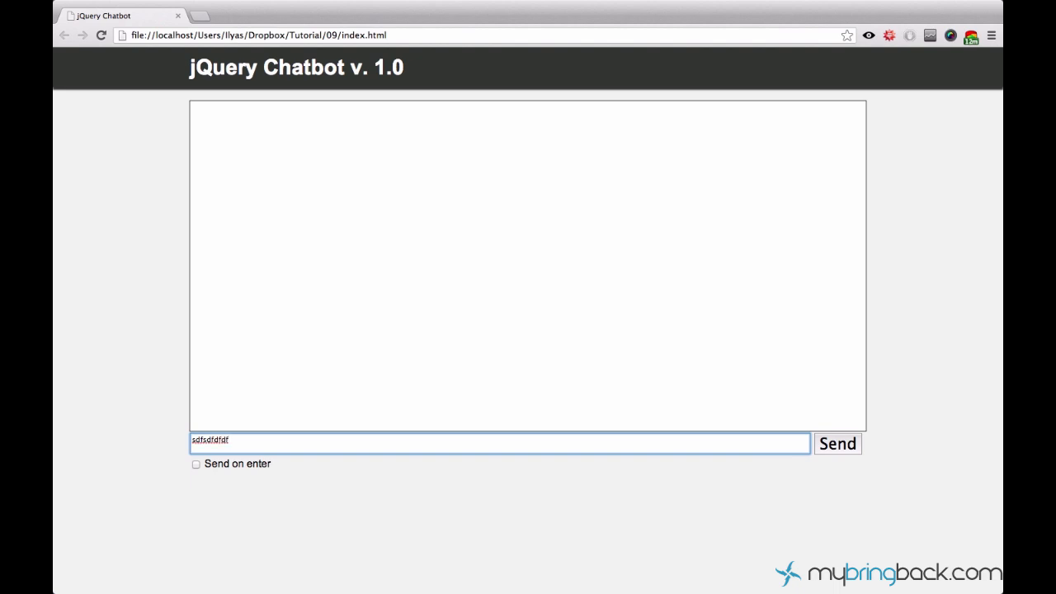
left_click(196, 464)
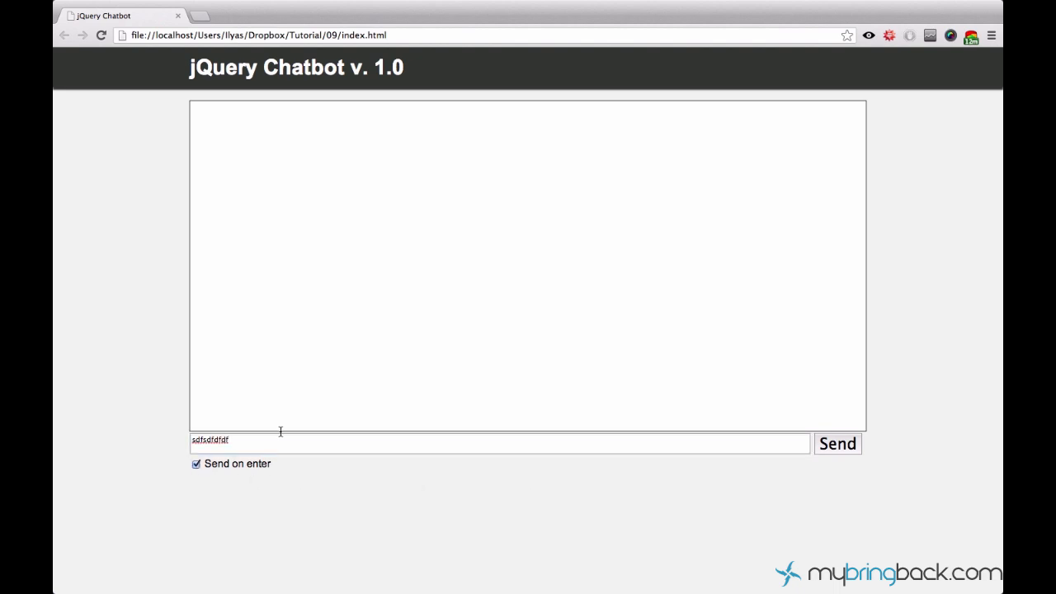
left_click(499, 443)
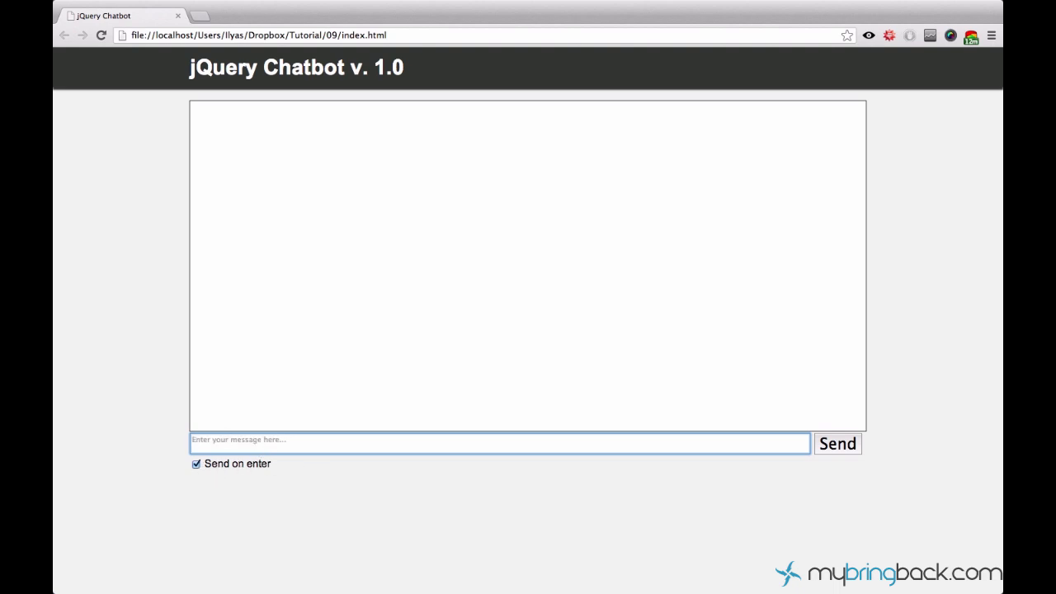
mouse_move(313, 446)
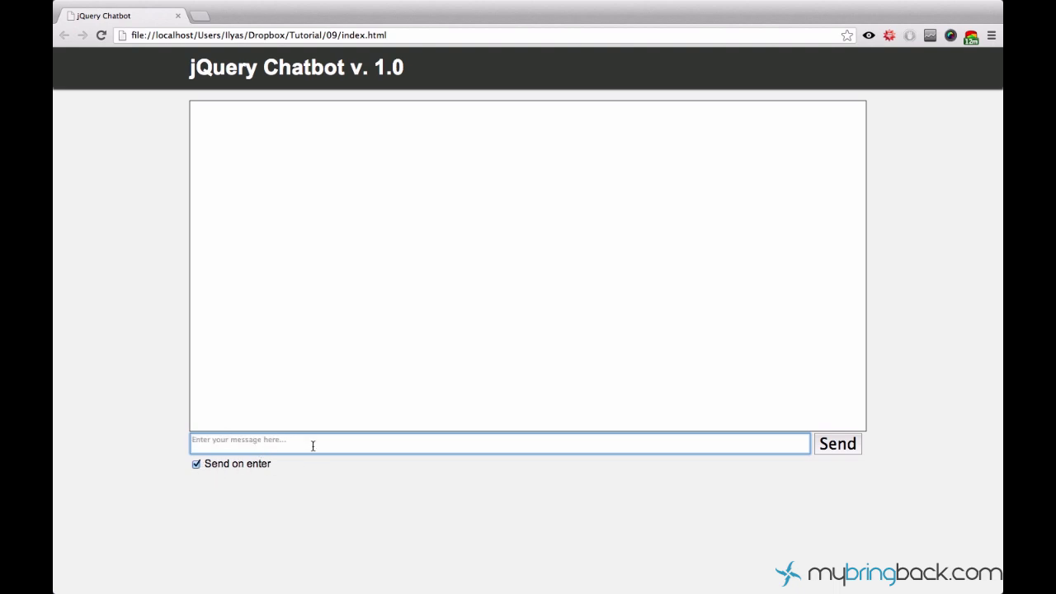
mouse_move(268, 435)
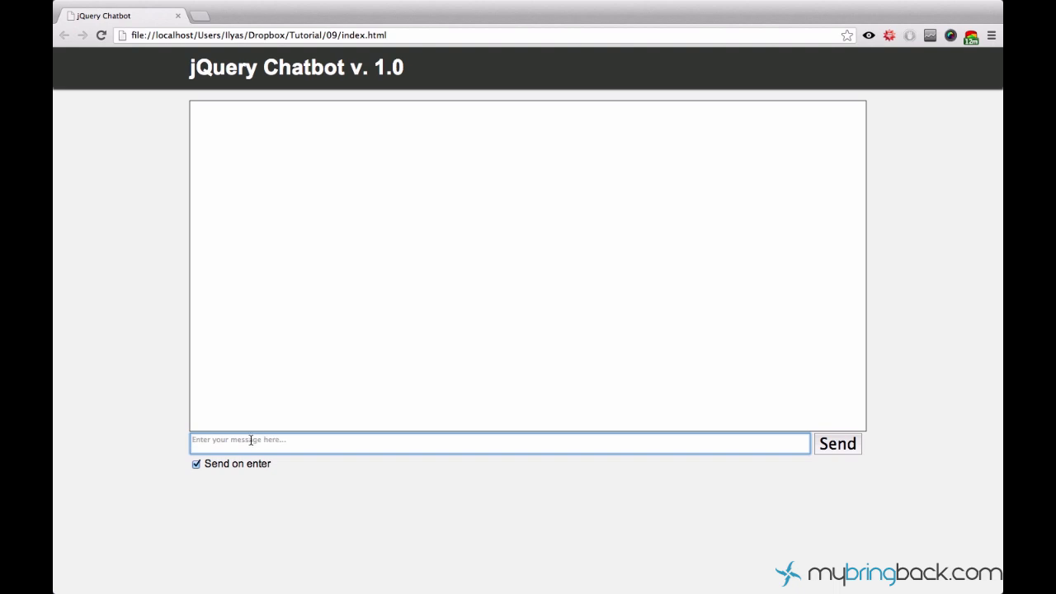
mouse_move(341, 414)
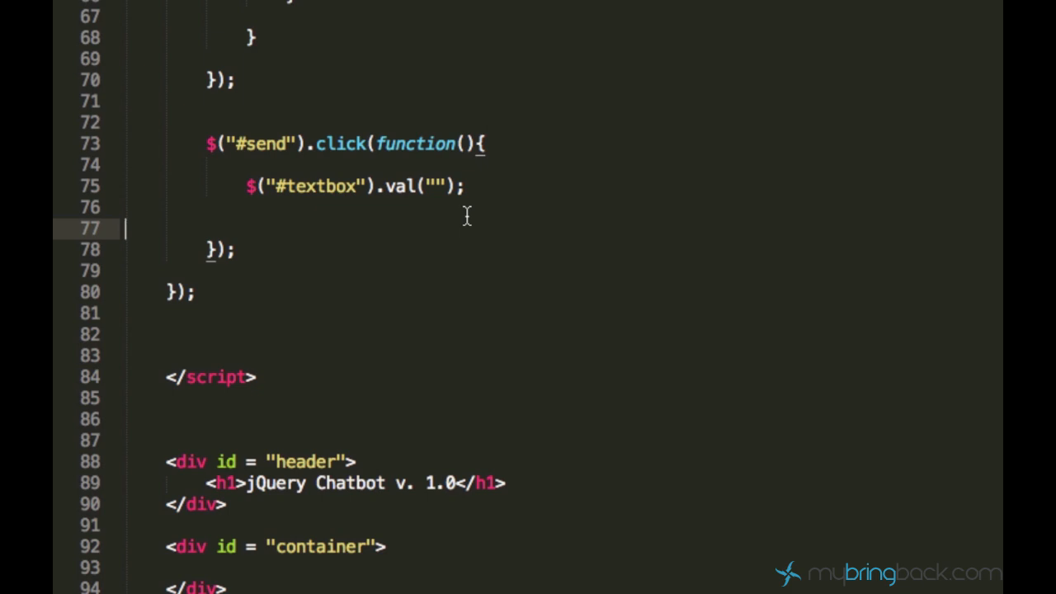
mouse_move(252, 146)
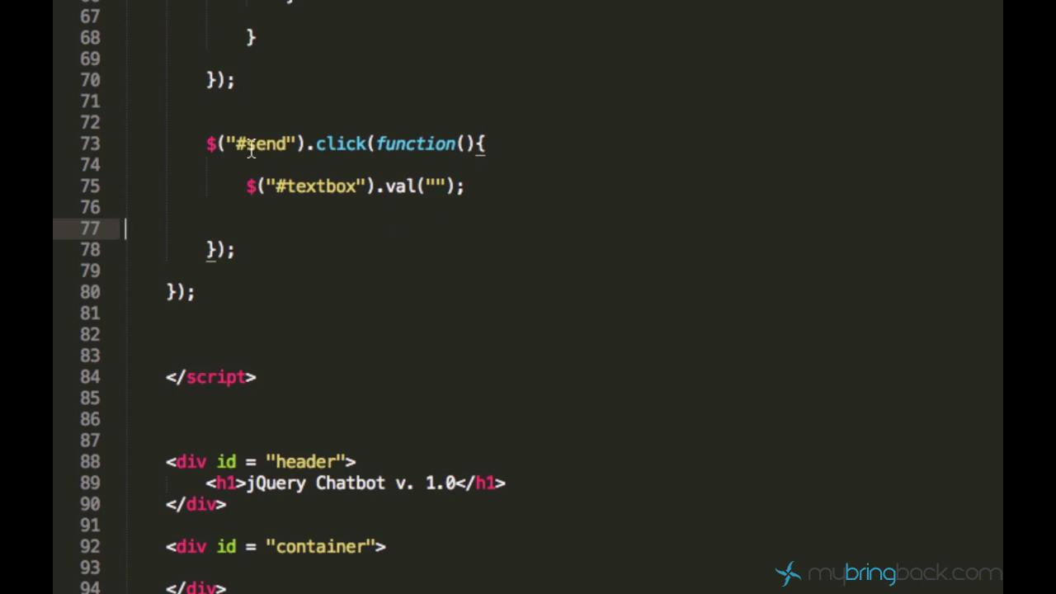
mouse_move(261, 169)
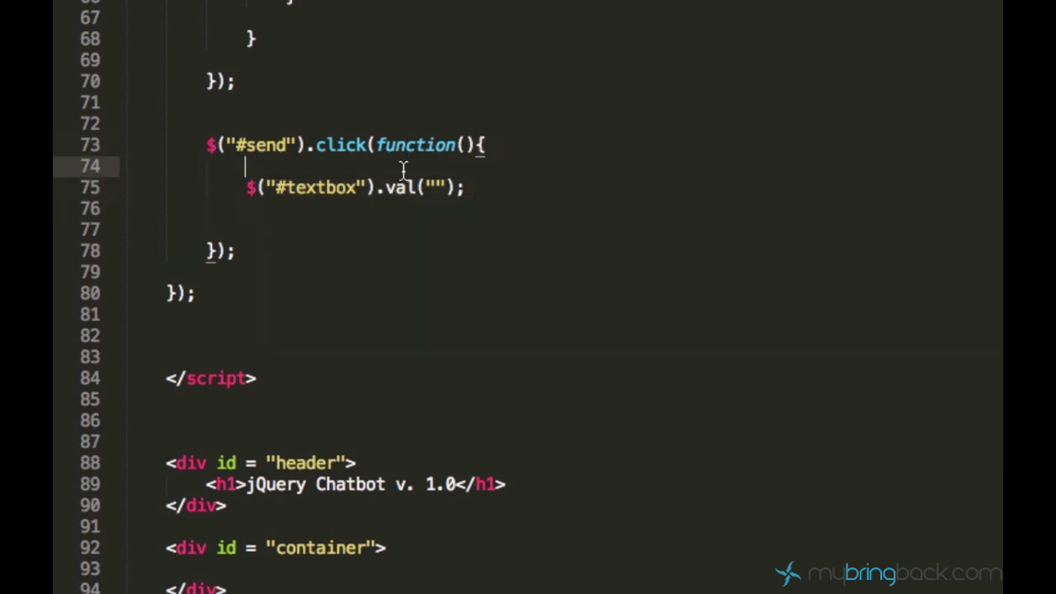
Step: Add var userMessage = $("#textbox").val(); above the textbox-clearing line in the send handler
key("enter")
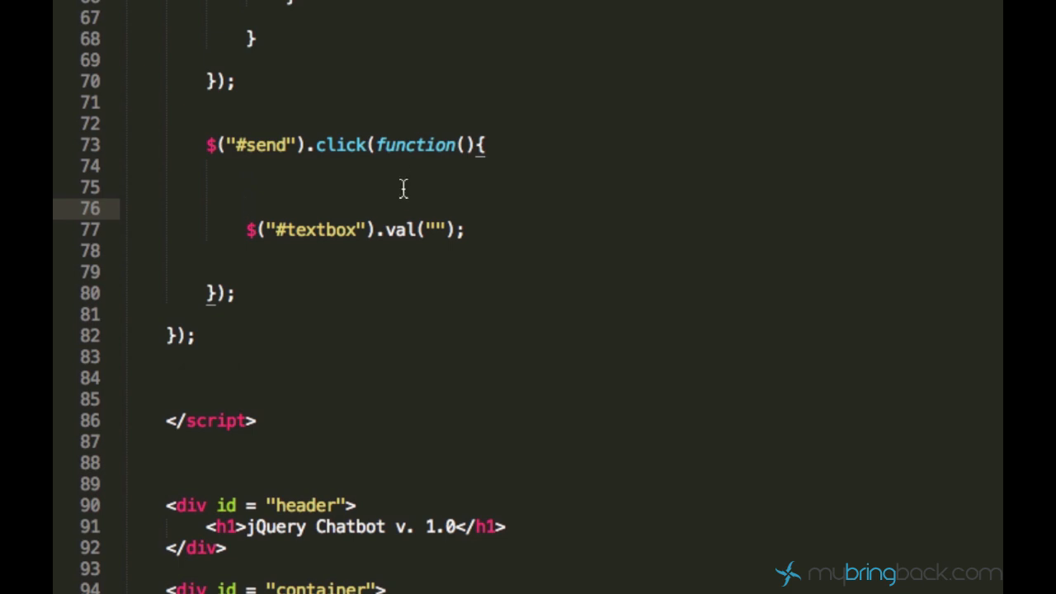
left_click(470, 230)
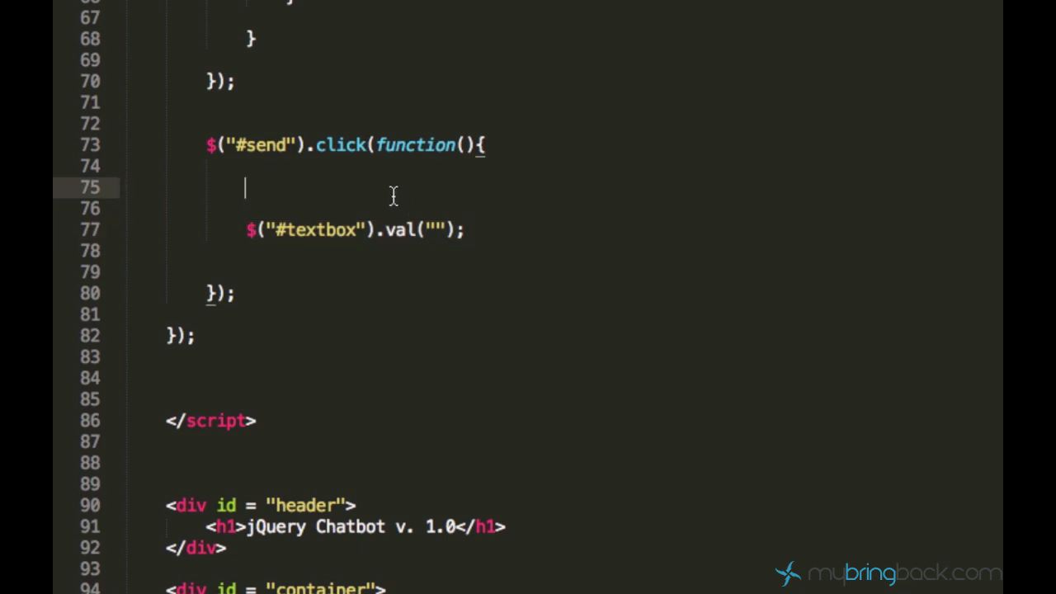
type("var")
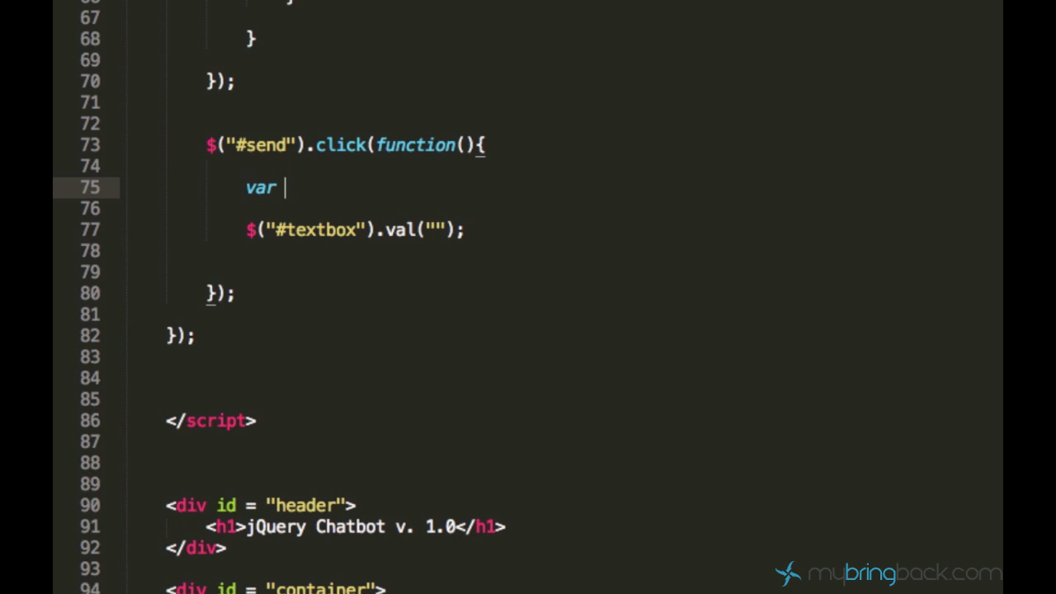
type("uesr")
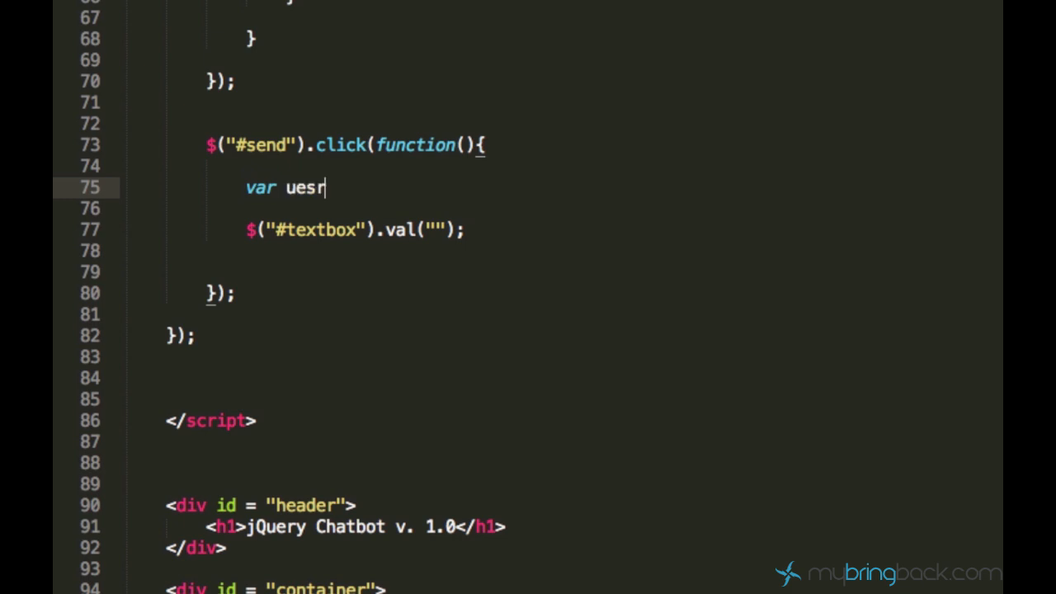
type("userMessage")
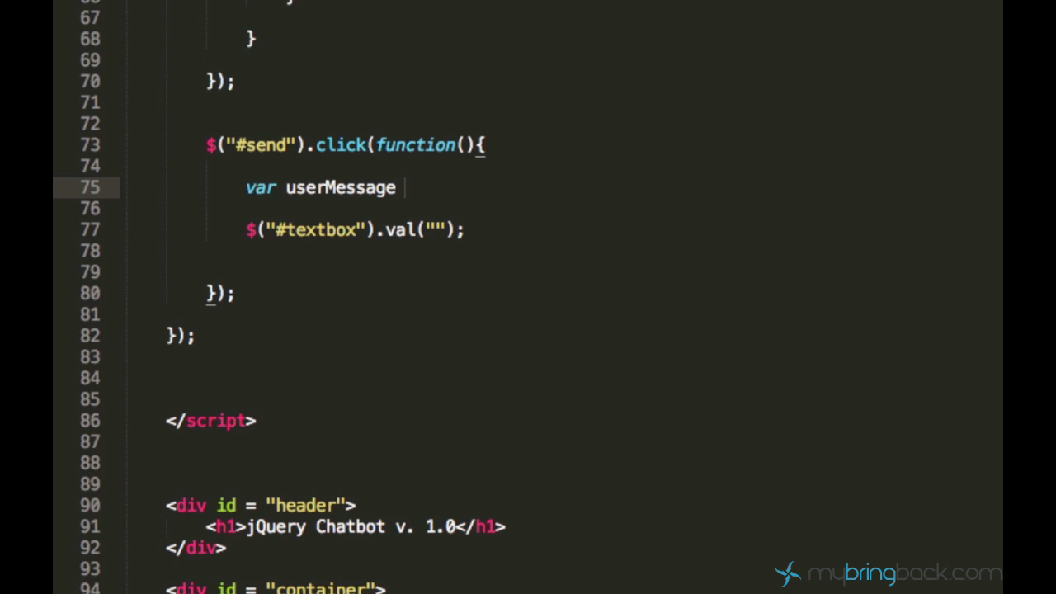
type("= $(\"#textbox\").val();")
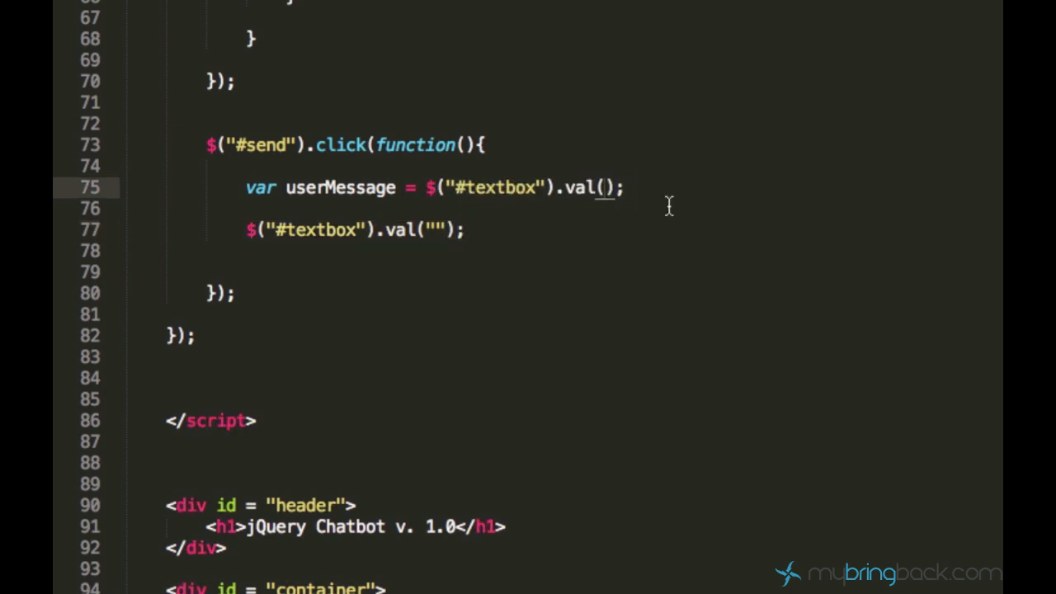
left_click(561, 207)
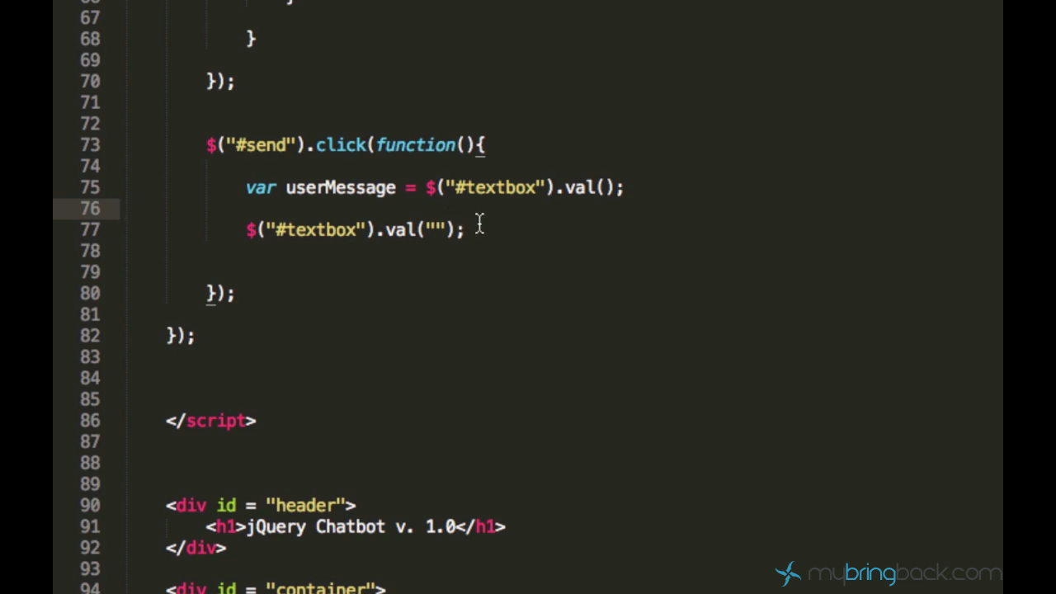
Step: Add $("#container").html(userMessage); below the clearing line and save the file
key("Return")
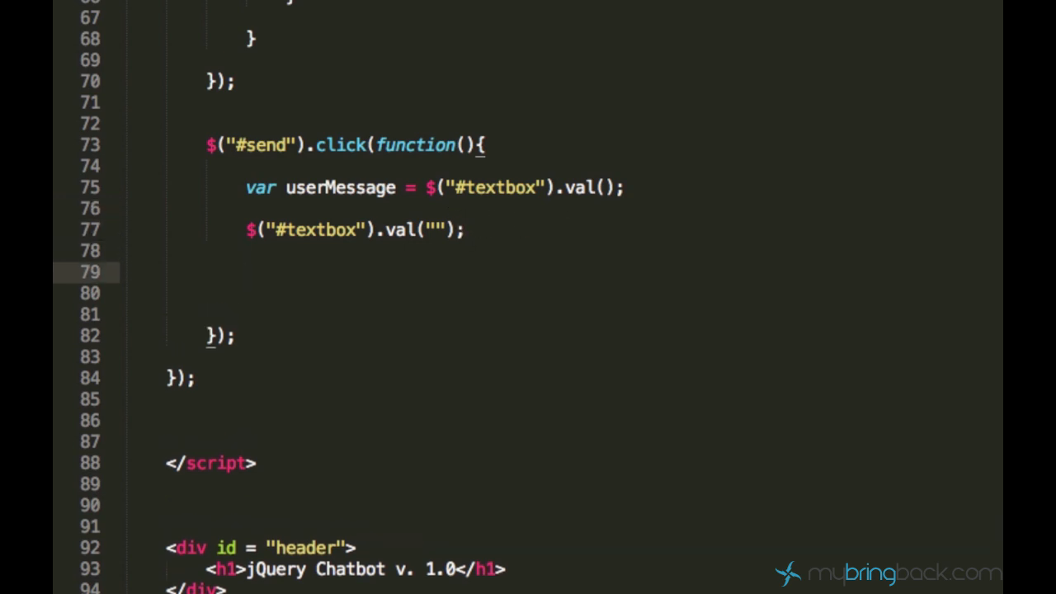
mouse_move(311, 194)
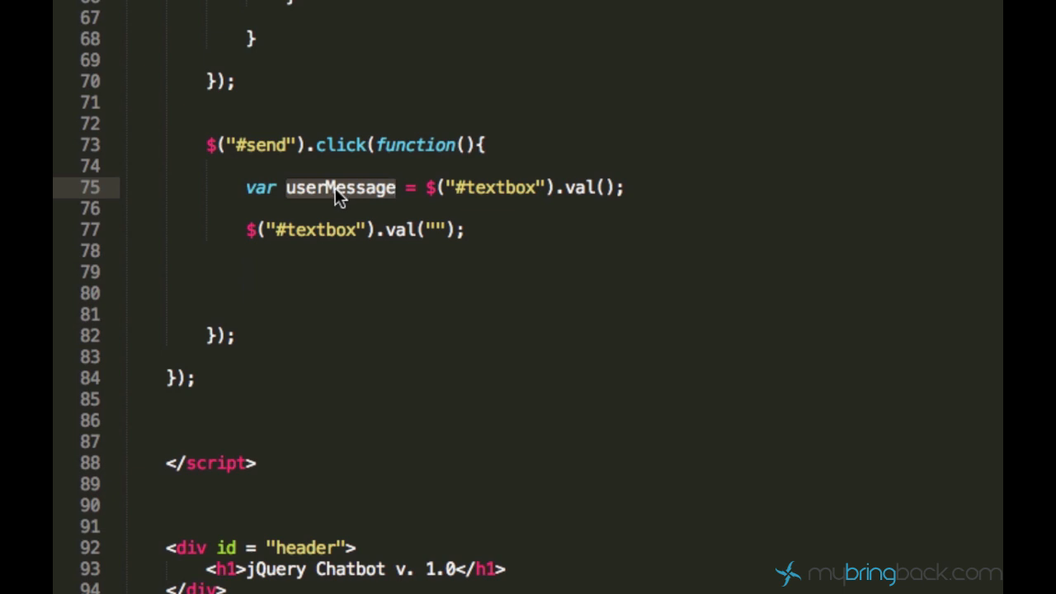
mouse_move(309, 268)
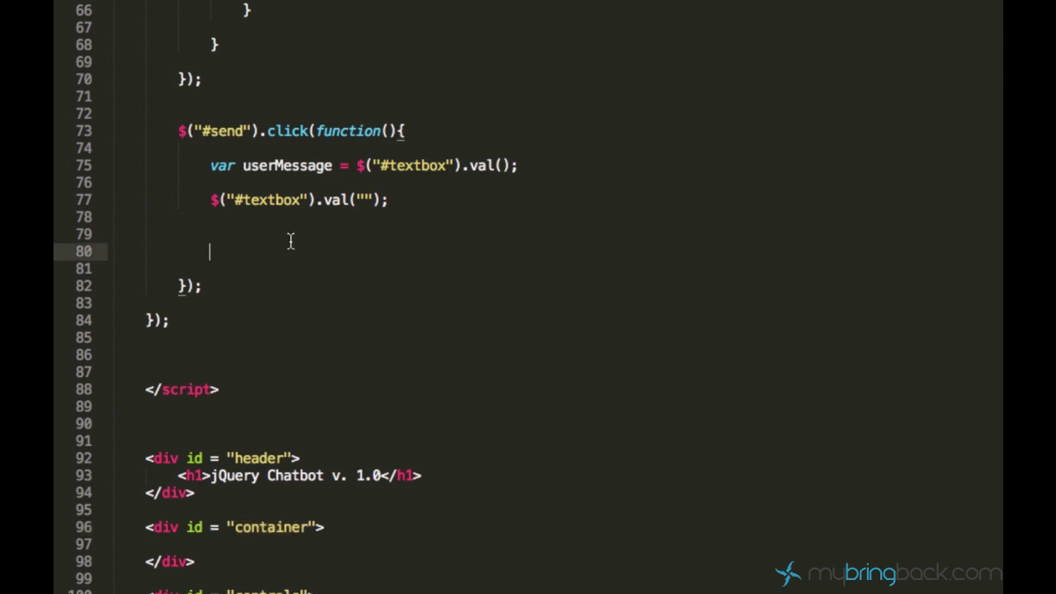
type("$()")
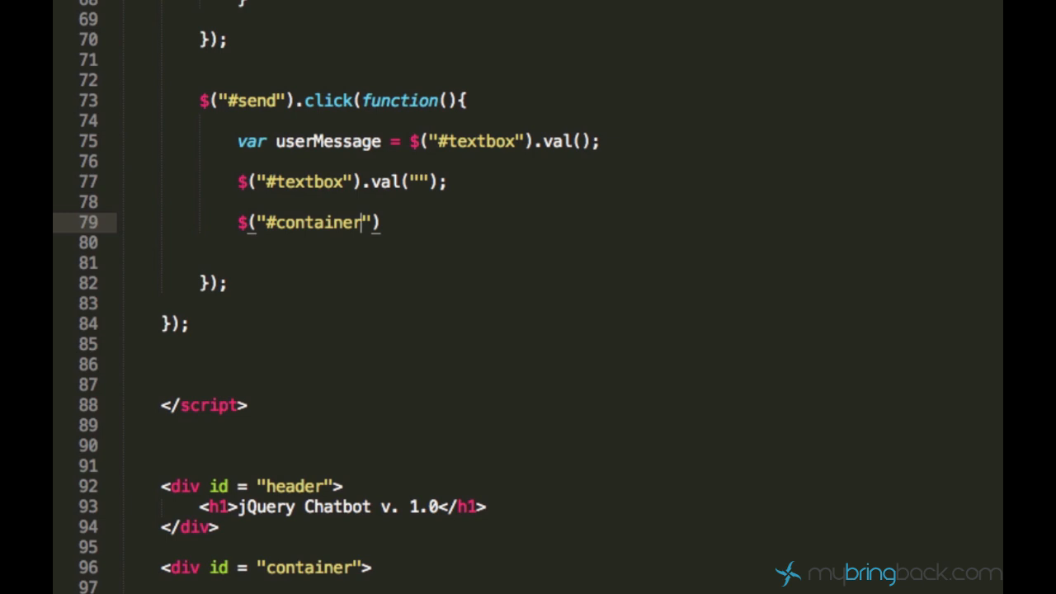
type(".")
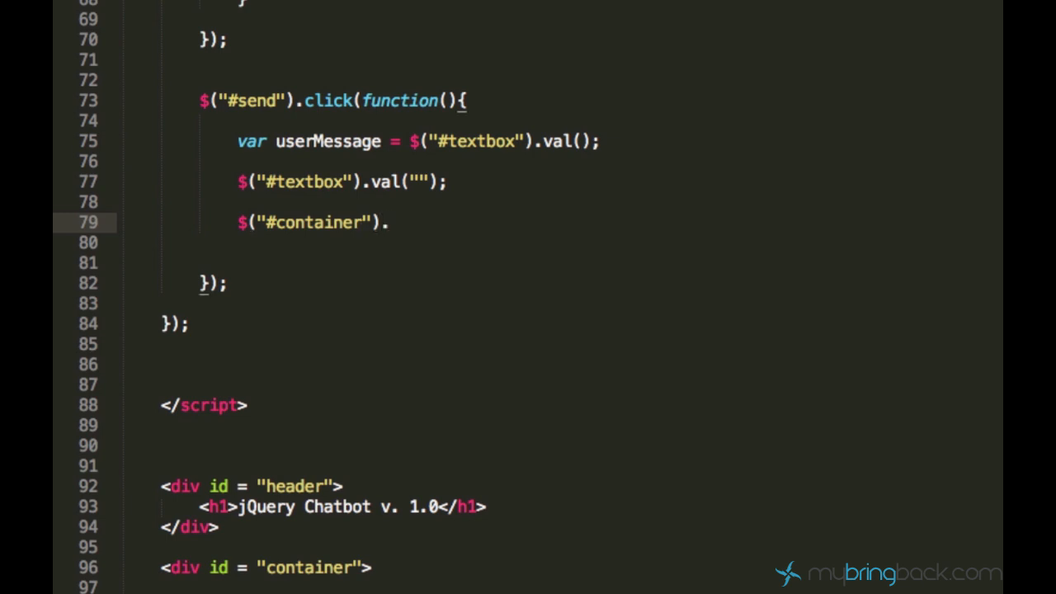
type("html(")
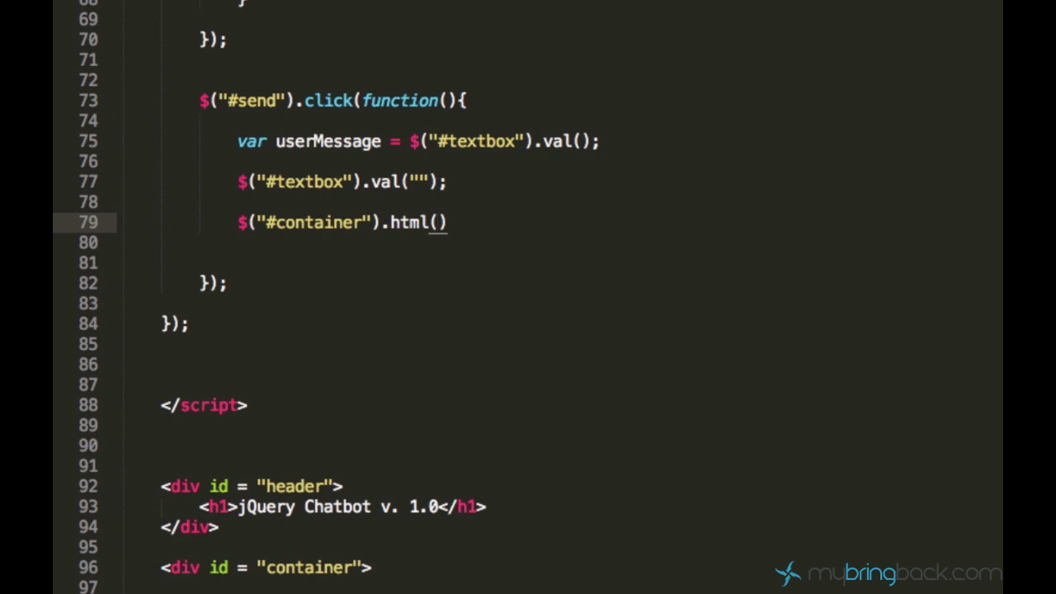
type("\"\"")
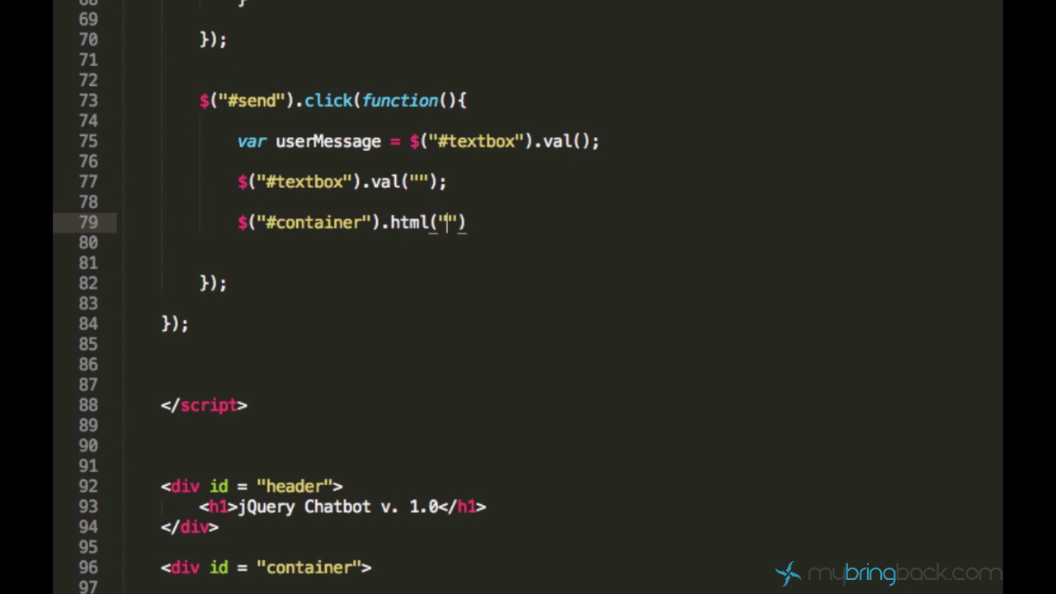
type("d")
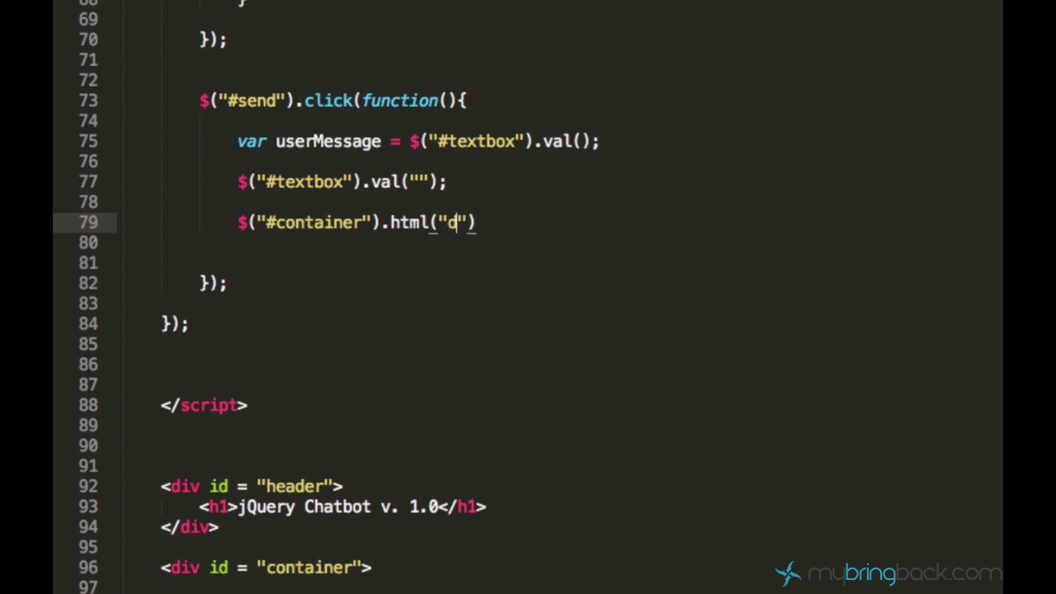
key("Backspace")
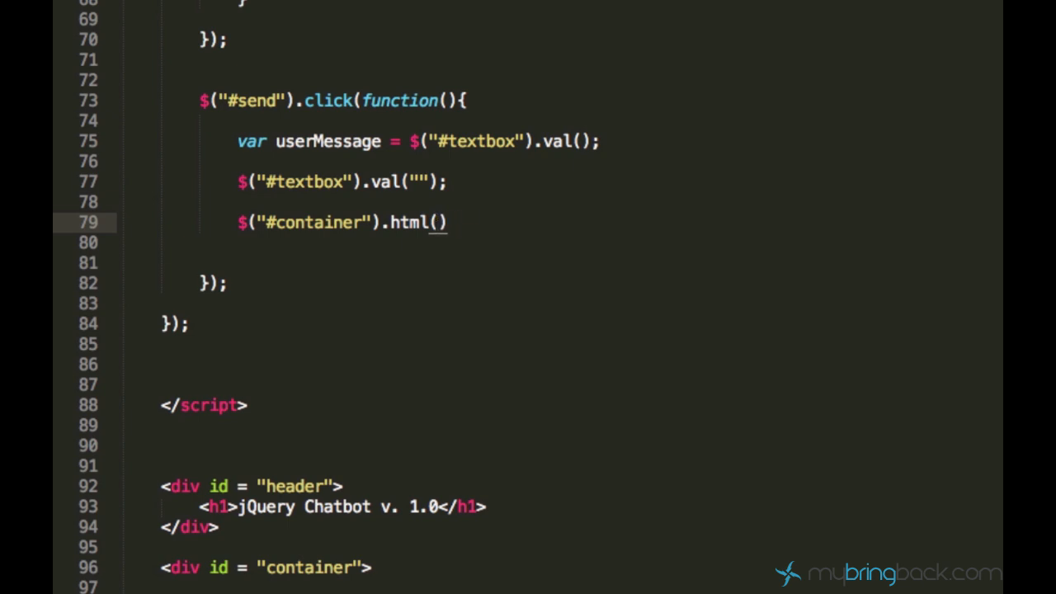
type("userMessage")
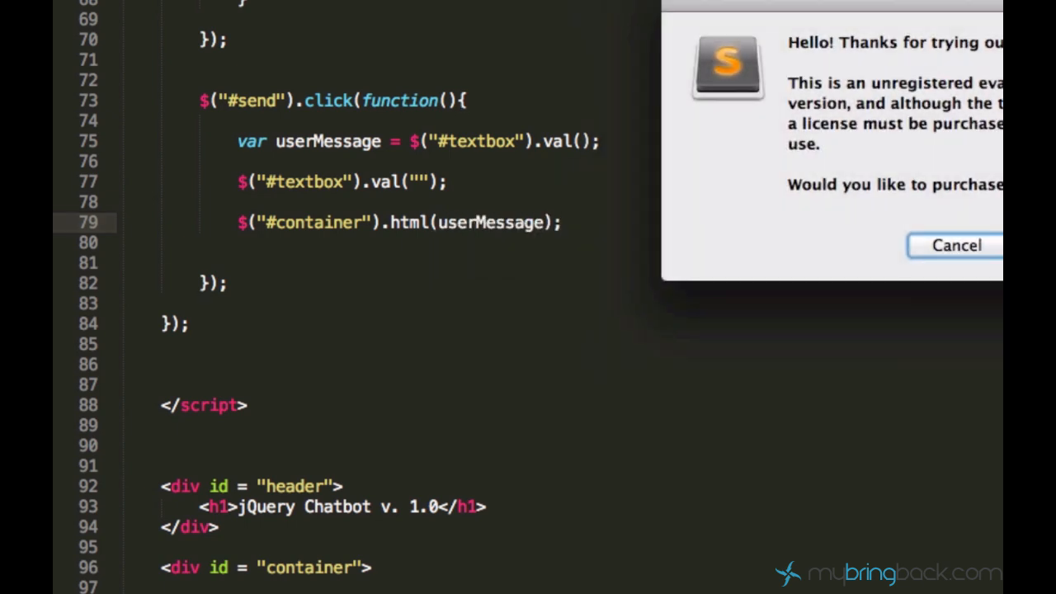
Step: Dismiss the purchase reminder, reload the chatbot, enable Send on enter, and send 'This is a test'
left_click(956, 245)
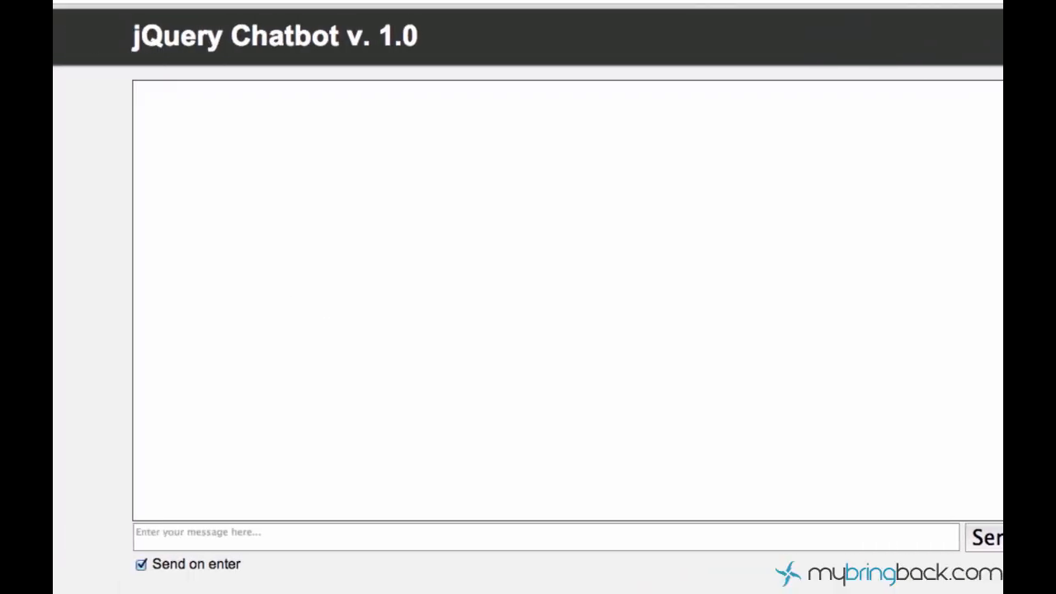
left_click(141, 564)
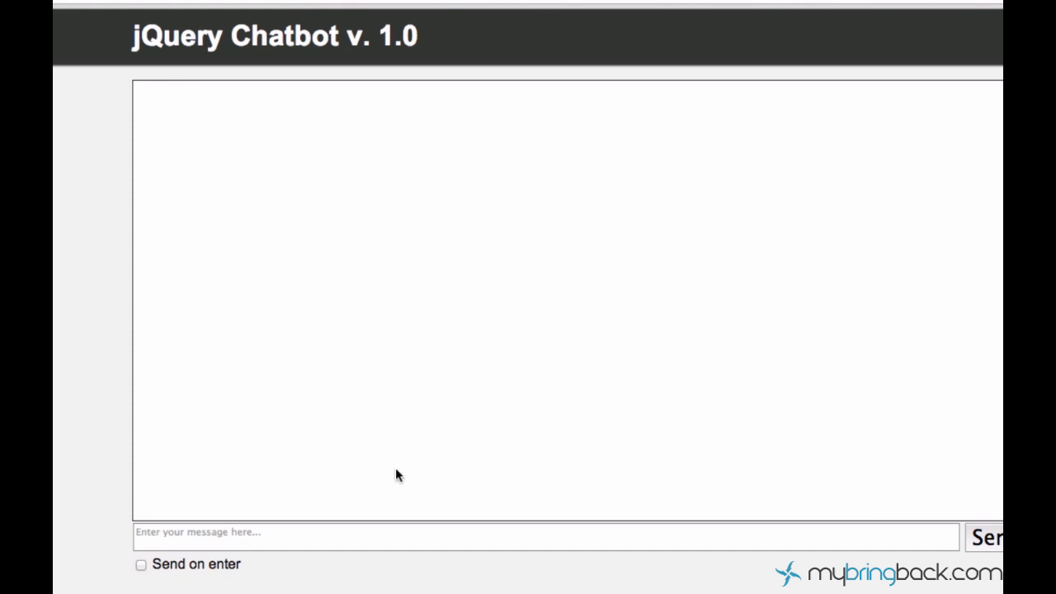
left_click(140, 564)
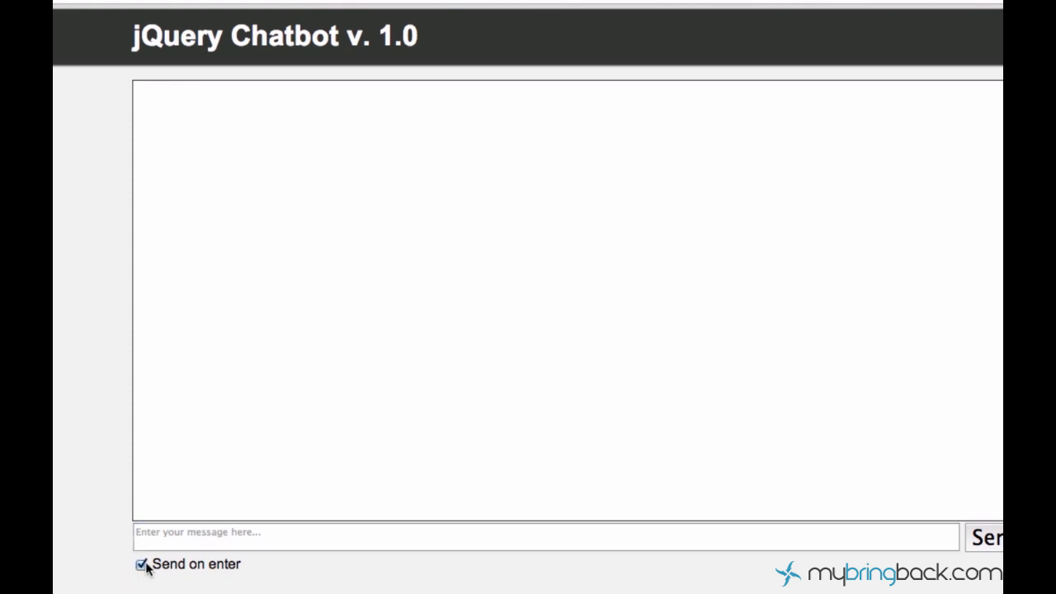
type("This is")
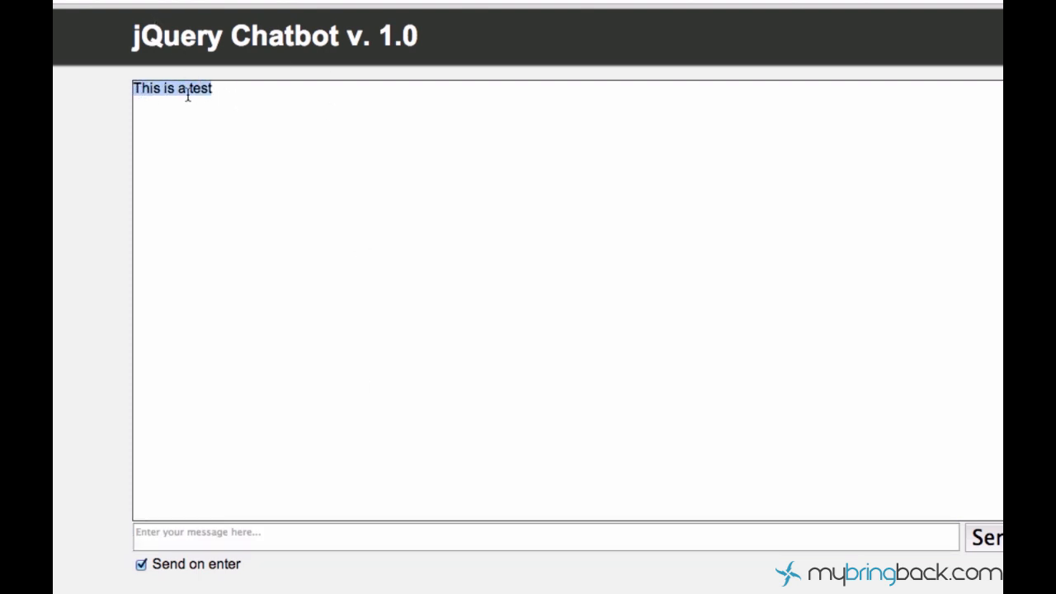
Step: Send a second message, which replaces the first in the chat area
left_click(545, 536)
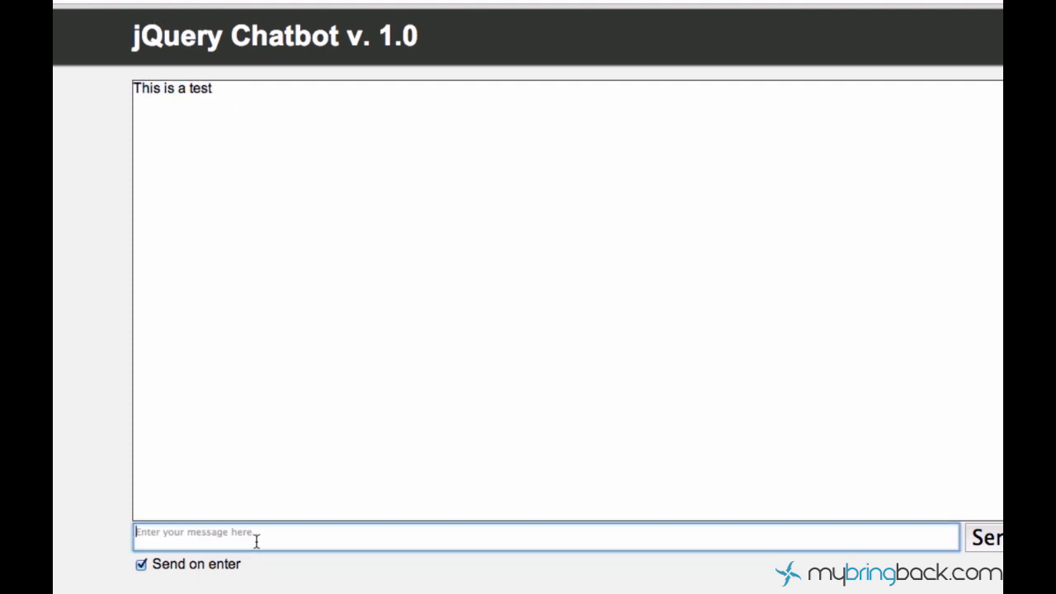
mouse_move(272, 528)
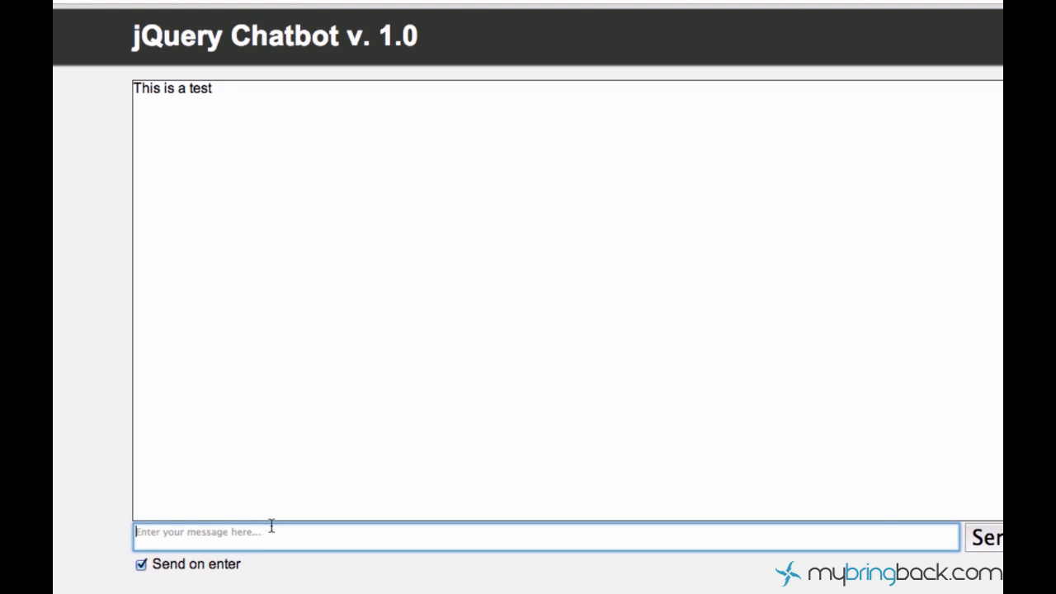
type("This is a seco")
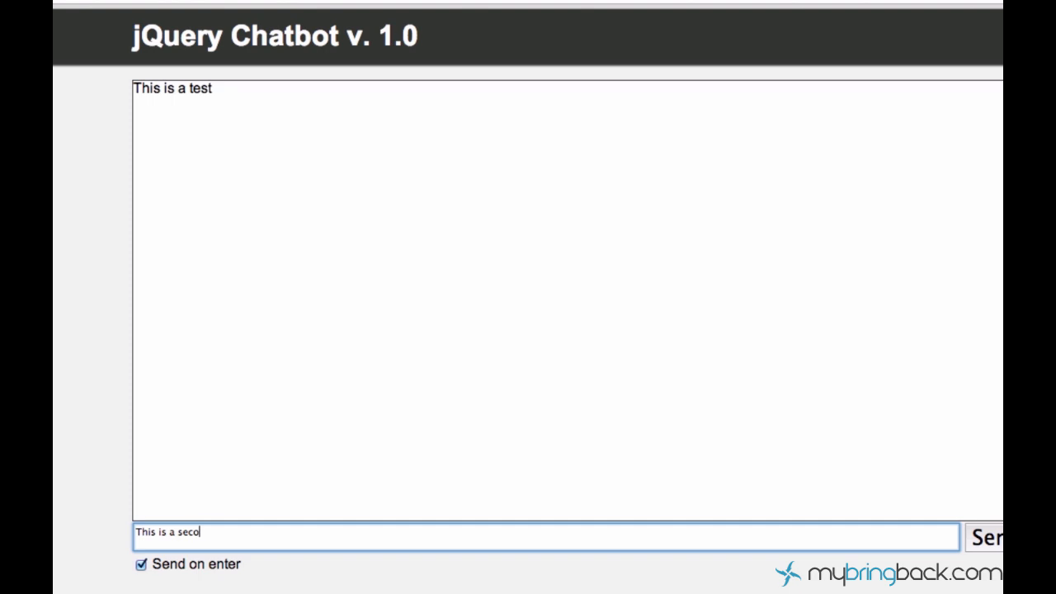
key("Return")
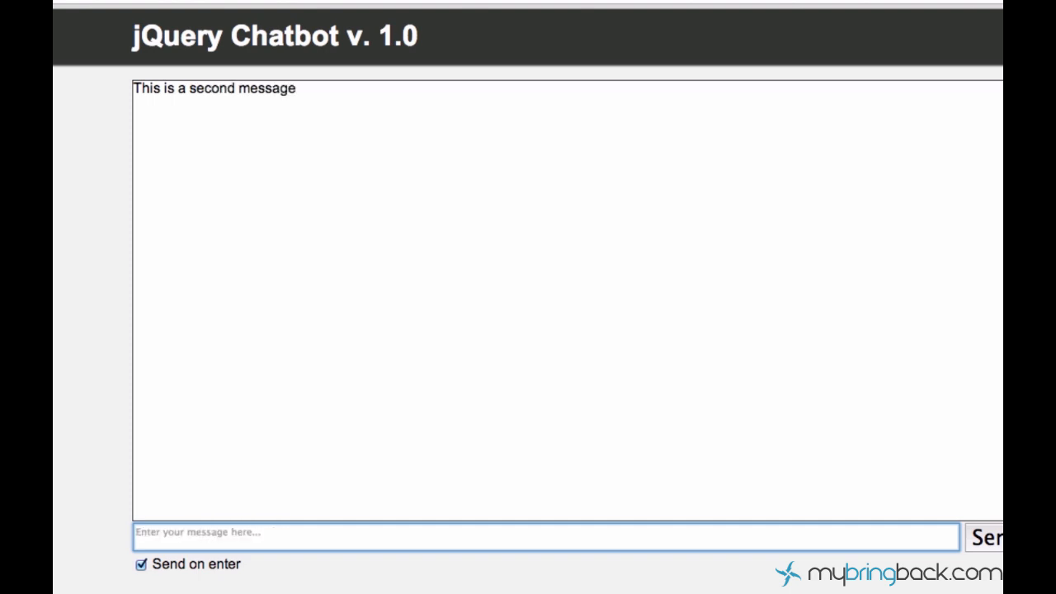
mouse_move(256, 109)
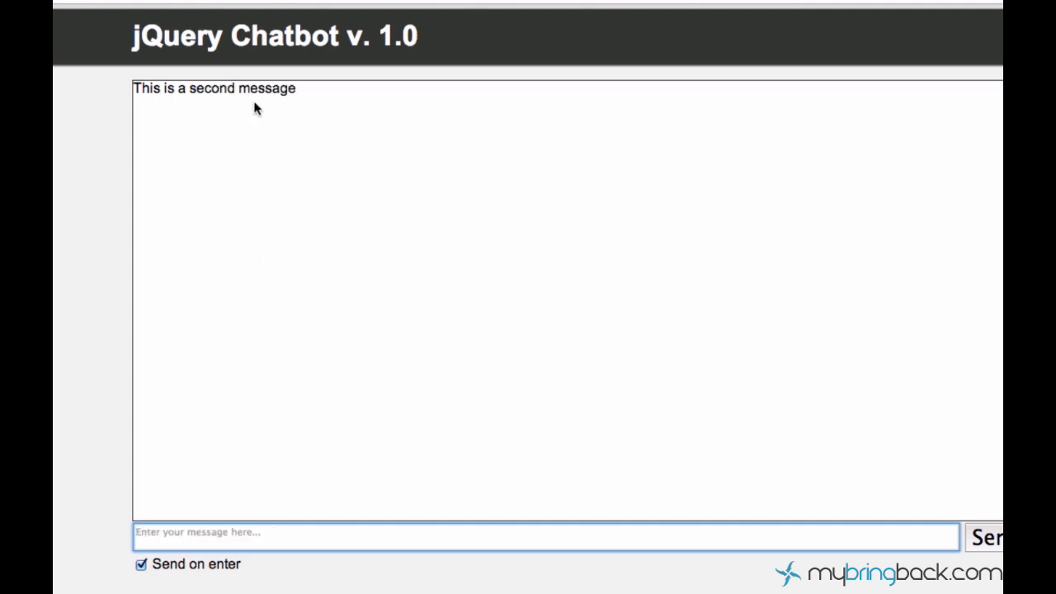
mouse_move(299, 102)
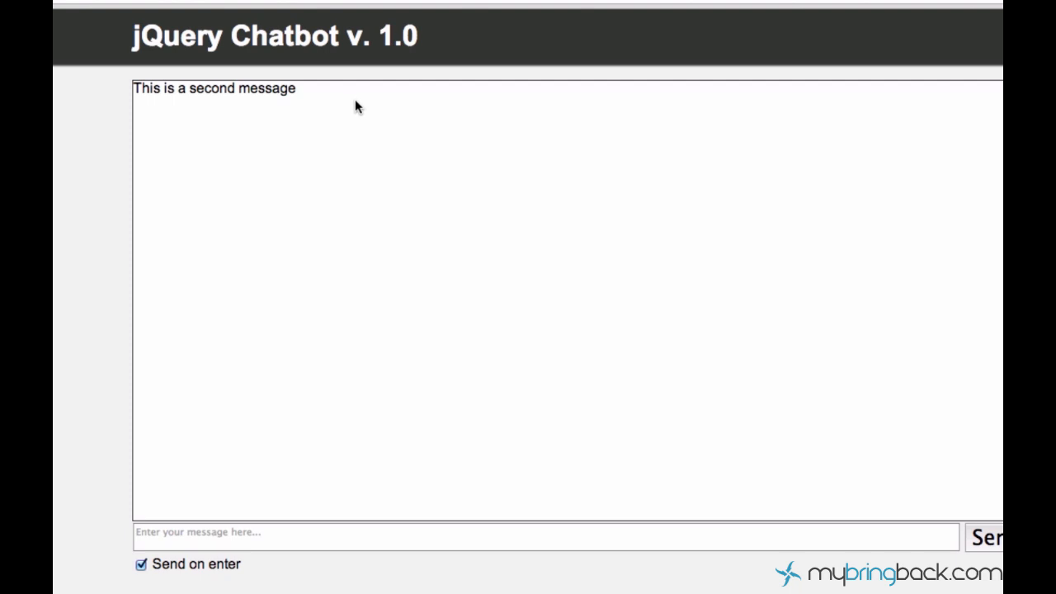
mouse_move(311, 98)
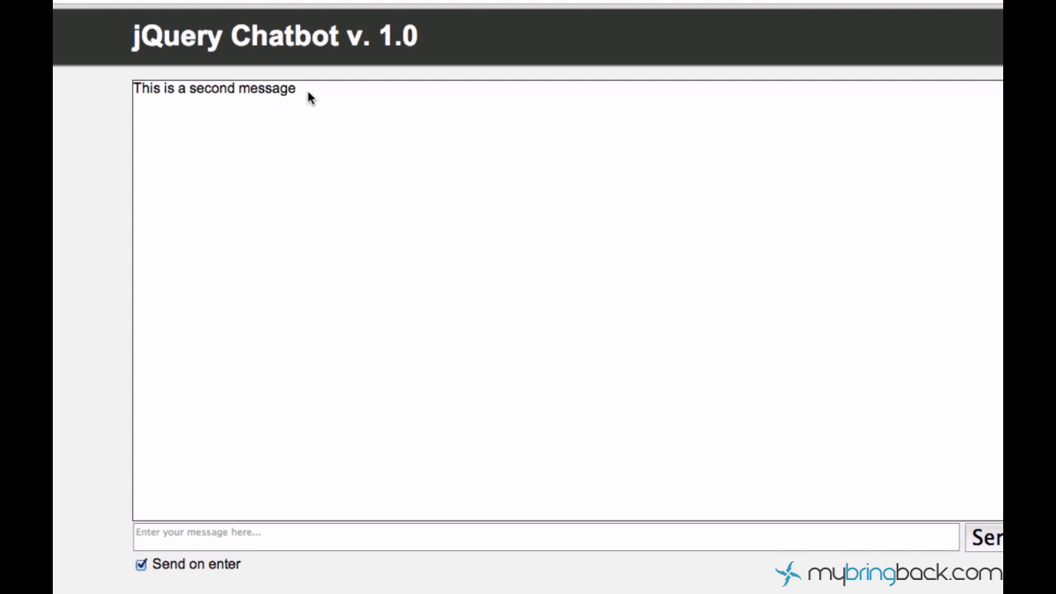
double_click(214, 89)
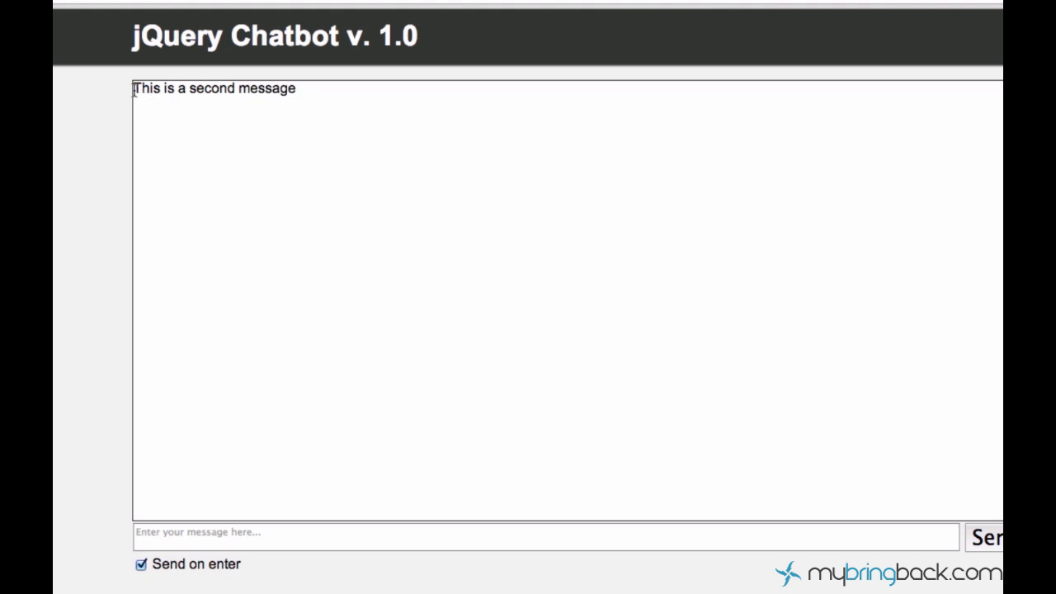
mouse_move(343, 101)
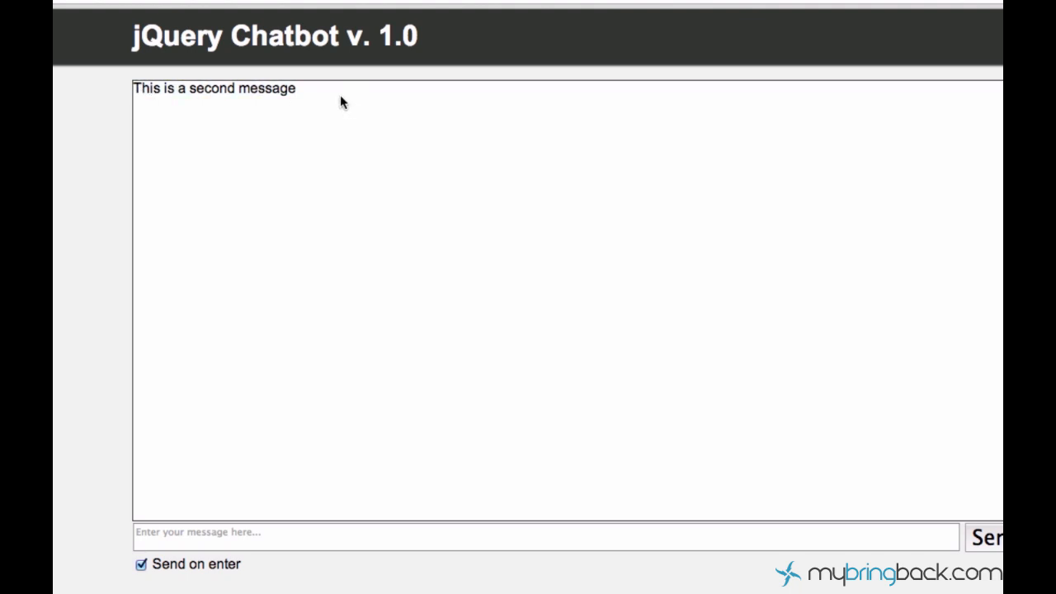
mouse_move(227, 199)
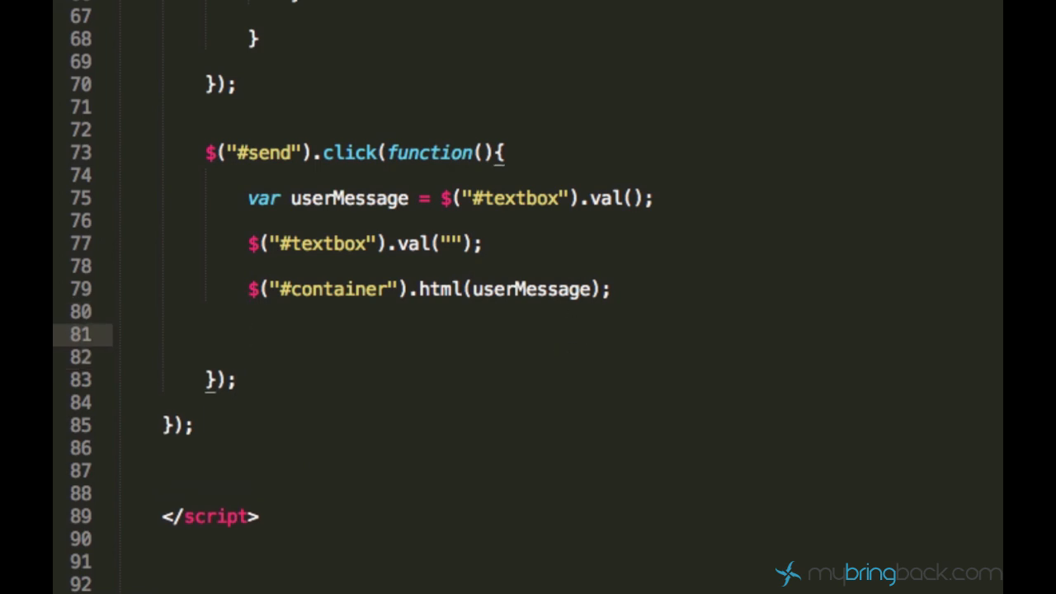
mouse_move(597, 335)
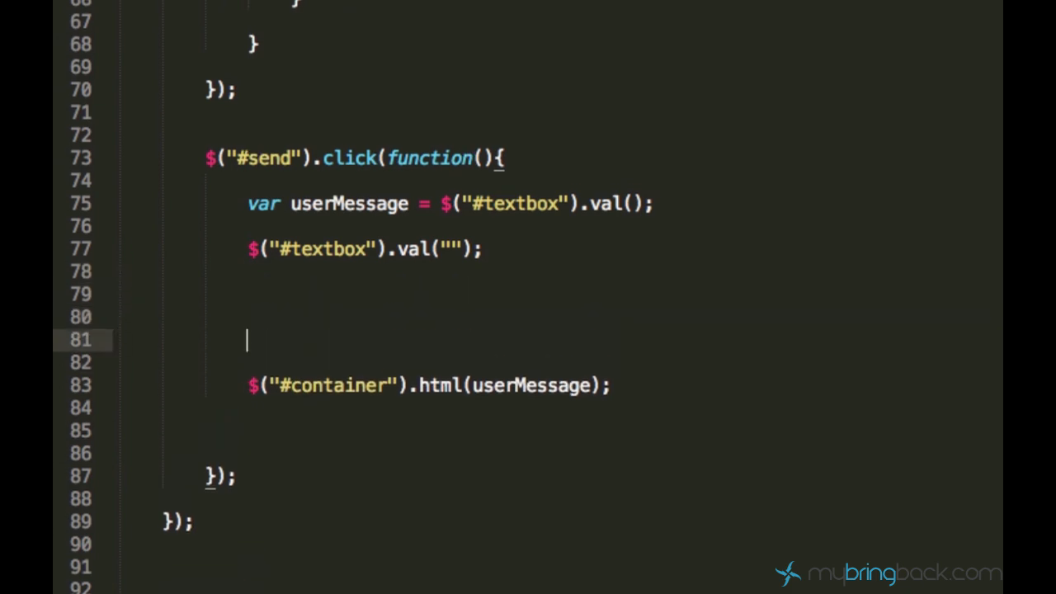
Step: Add var prevState = $("#container").html(); to the send handler, followed by a blank line
type("var")
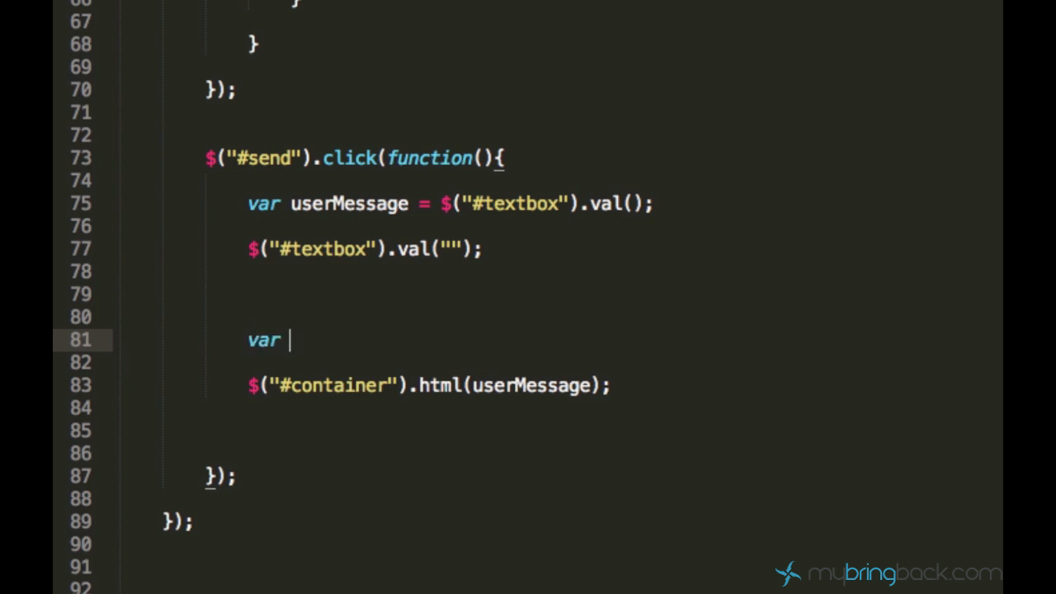
type("prev")
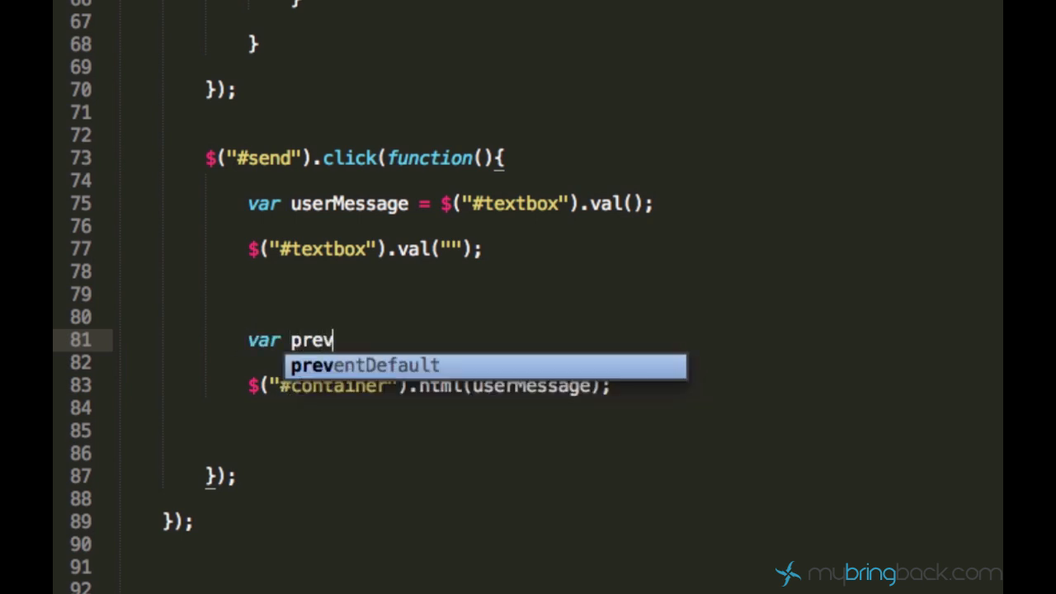
type("Message")
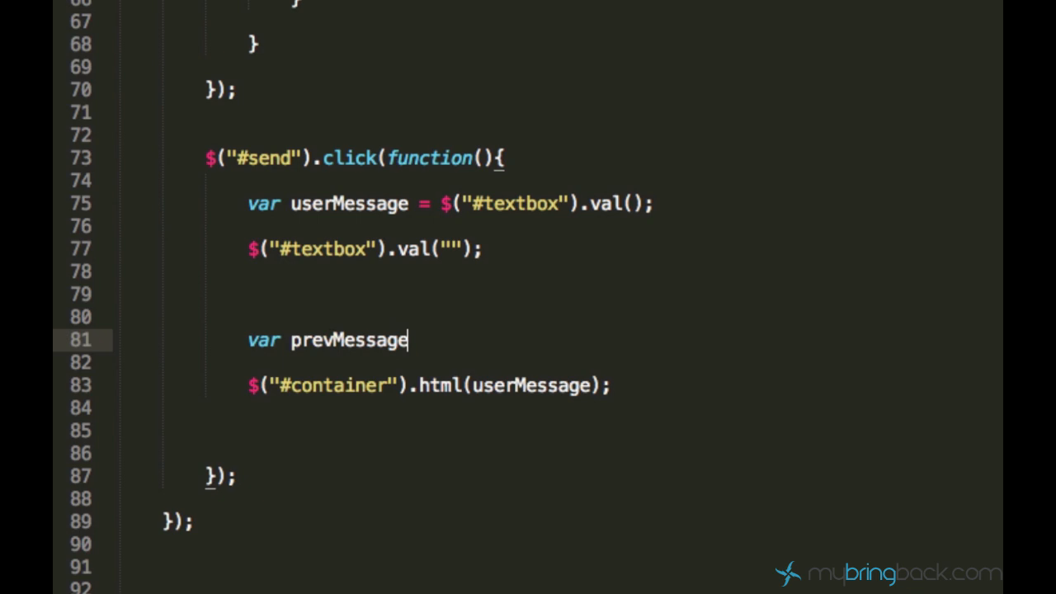
key("BackSpace")
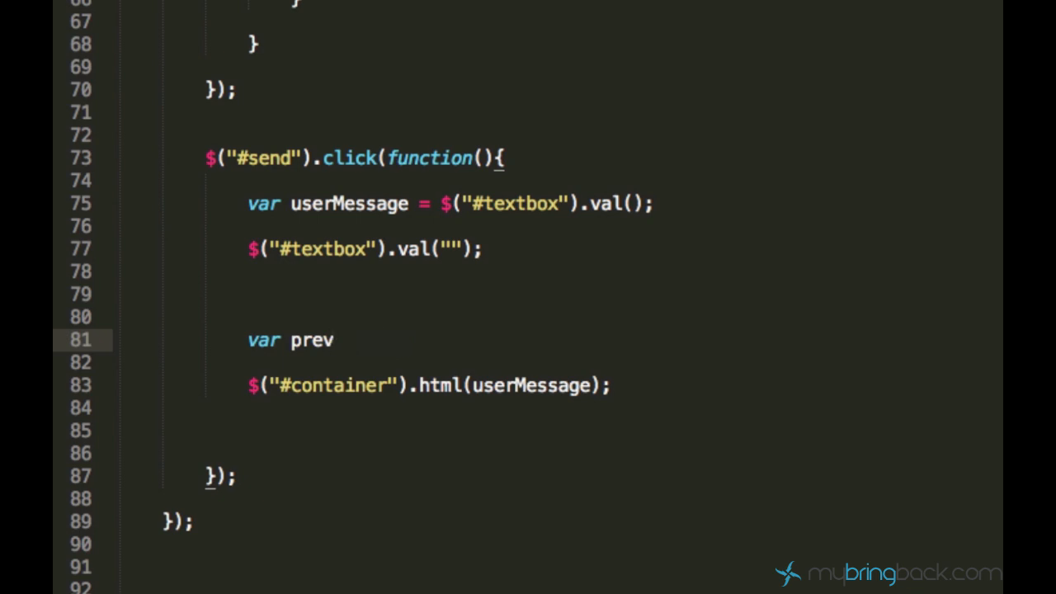
type("State =")
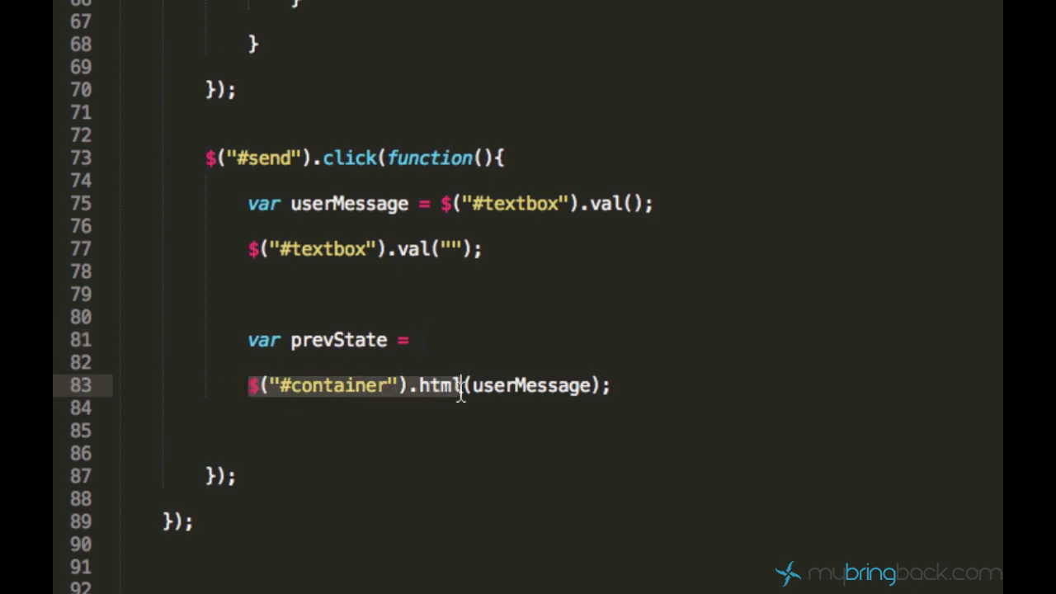
type("$(\"#container\").html()")
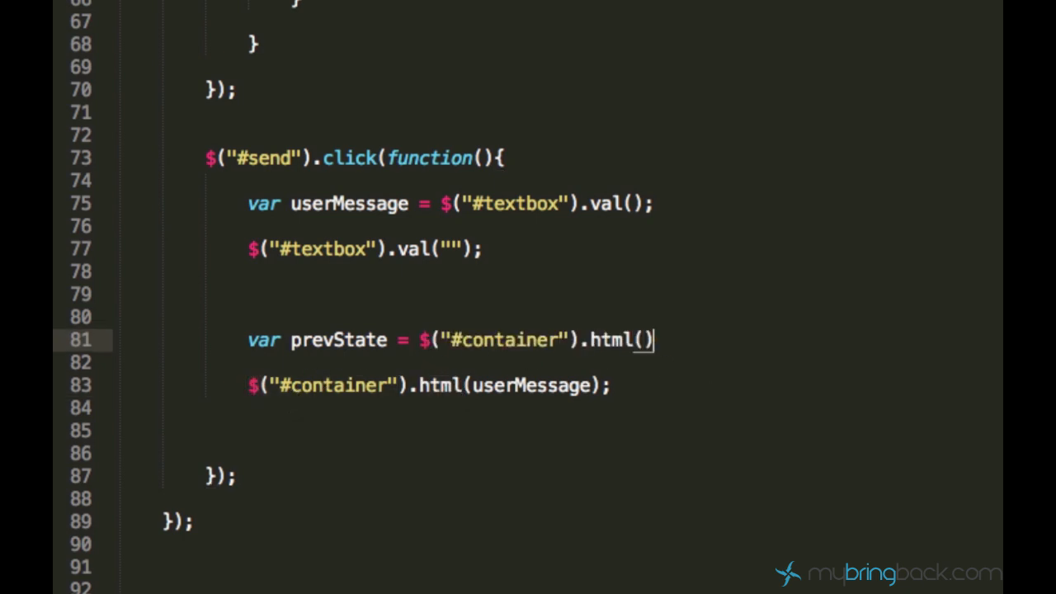
type(";")
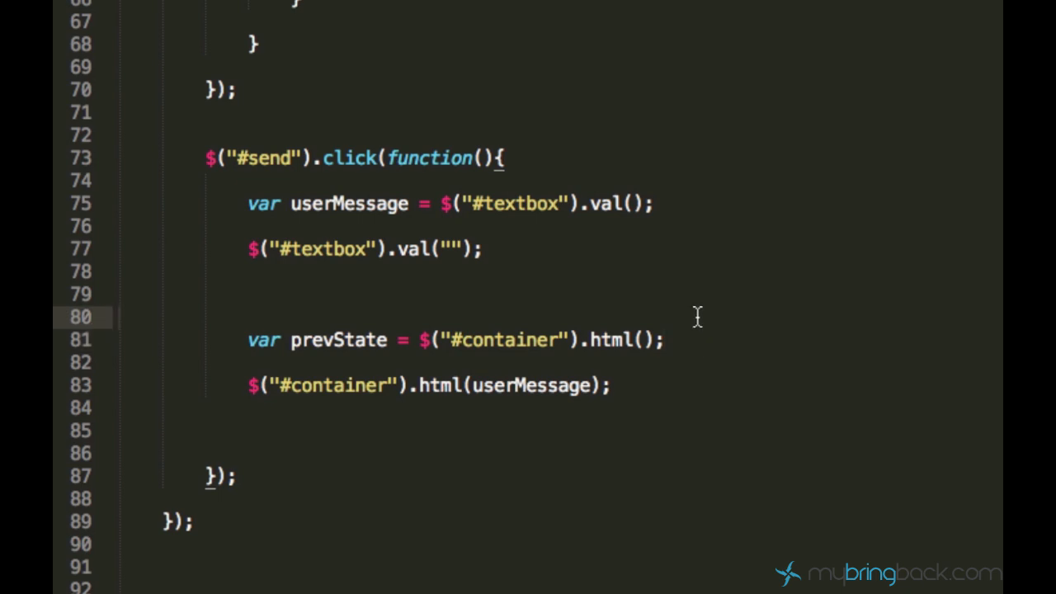
left_click(639, 339)
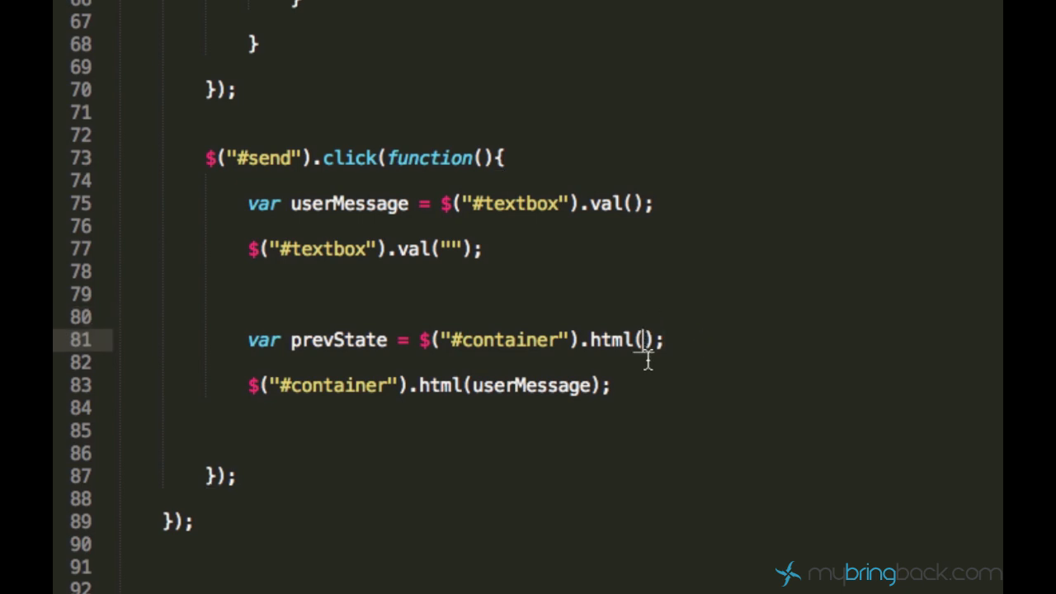
mouse_move(670, 376)
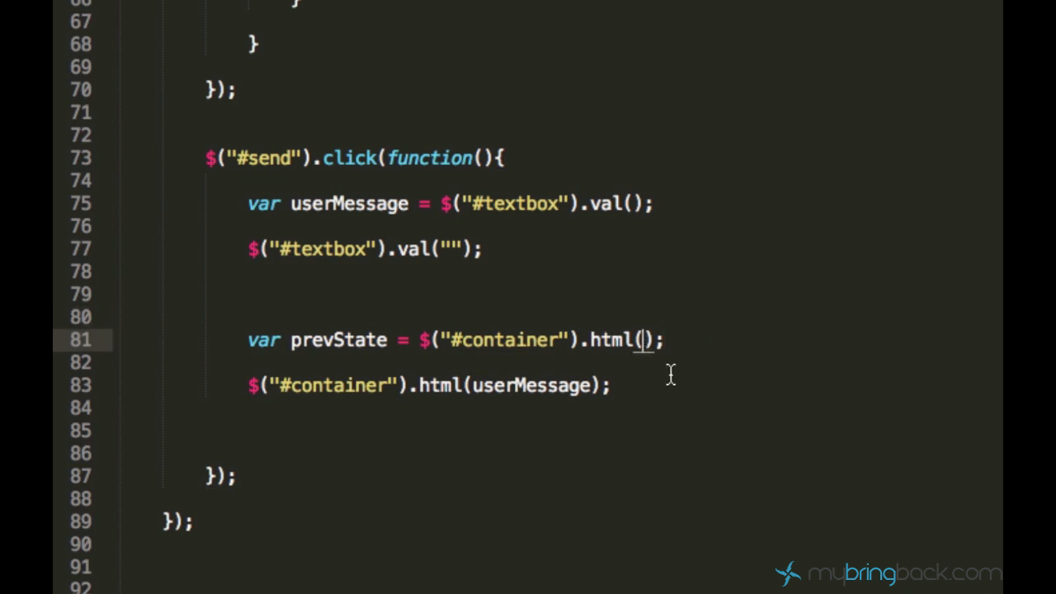
mouse_move(684, 340)
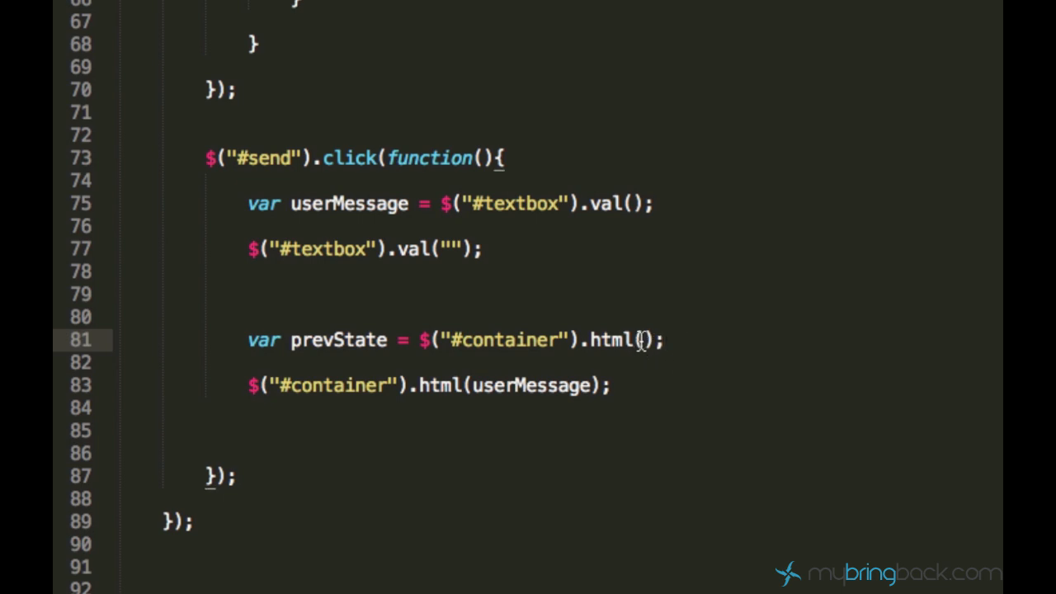
type("dsfsdfsdf")
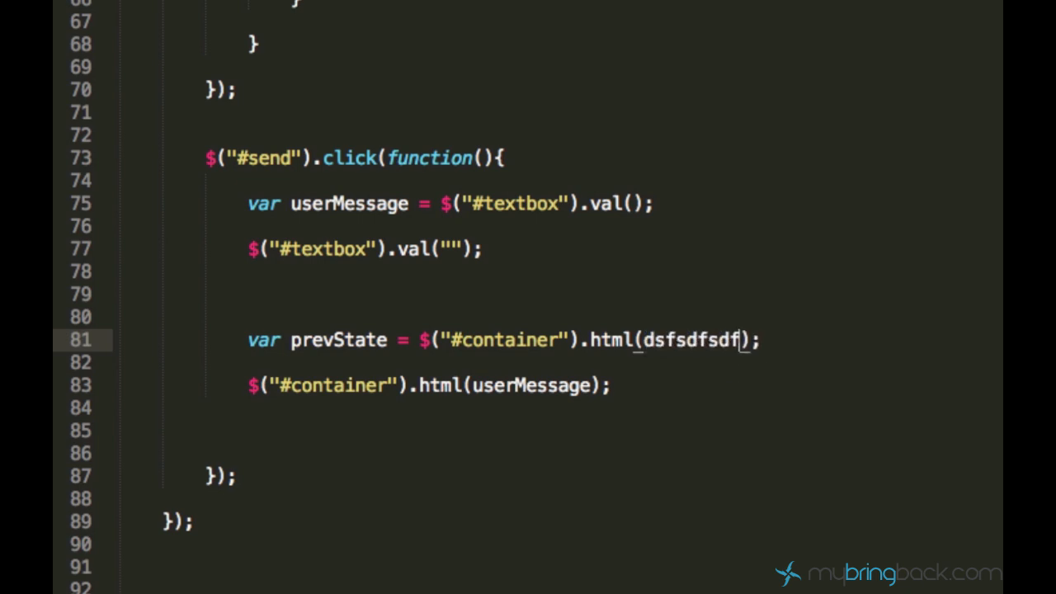
key("Backspace")
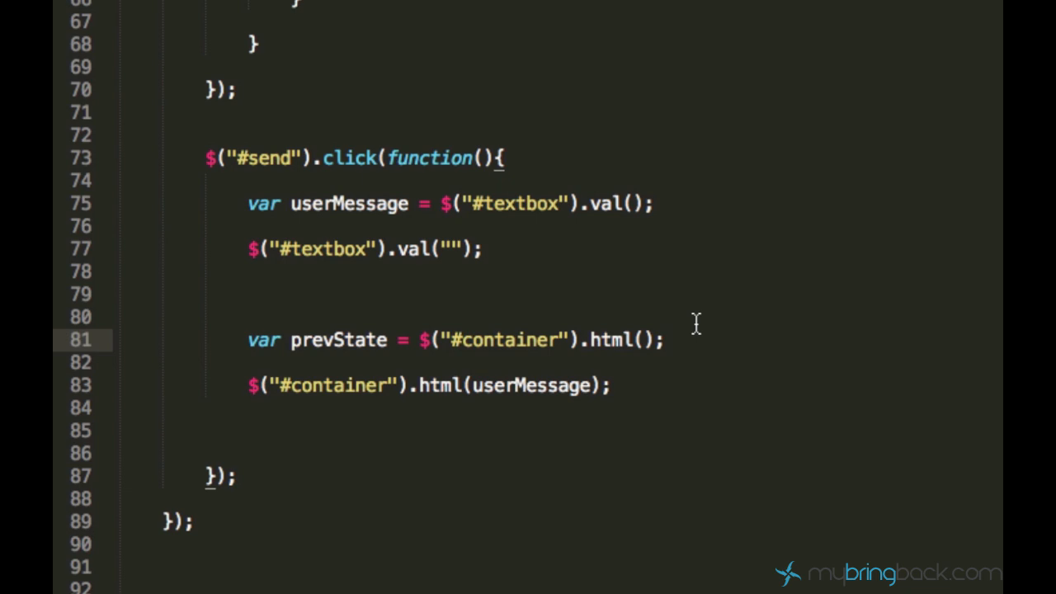
key("Enter")
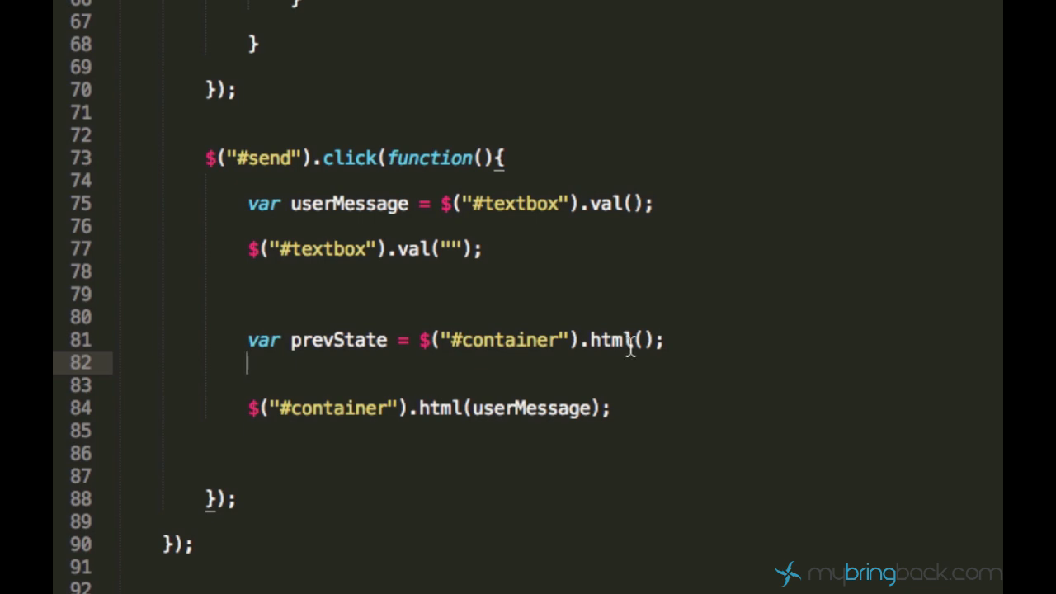
mouse_move(499, 408)
type("new")
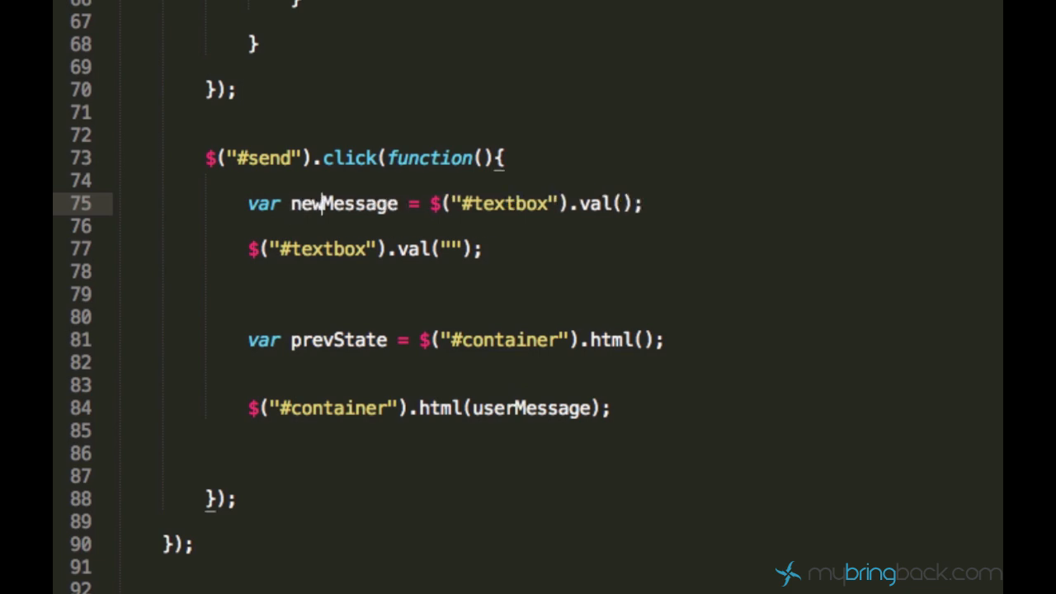
Step: Rename userMessage to newMessage and start typing prevState inside the container's .html() call
double_click(343, 204)
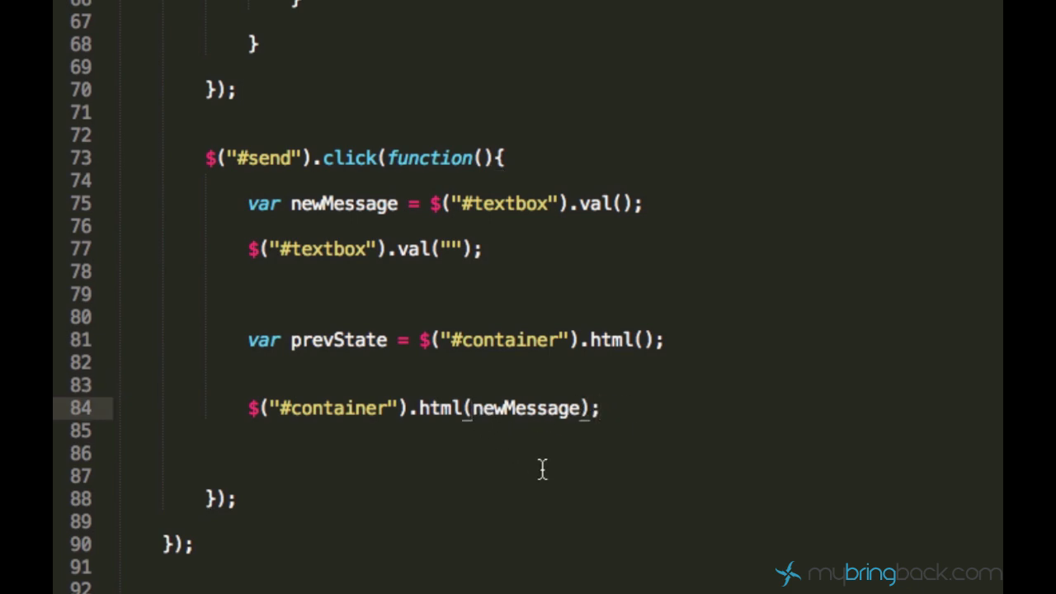
mouse_move(587, 478)
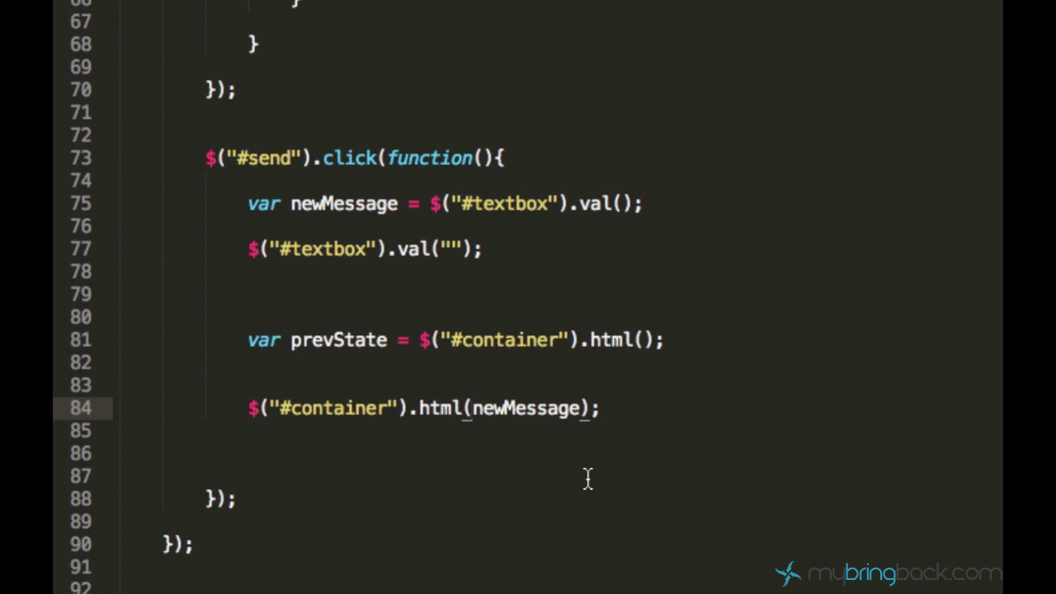
type("prevs")
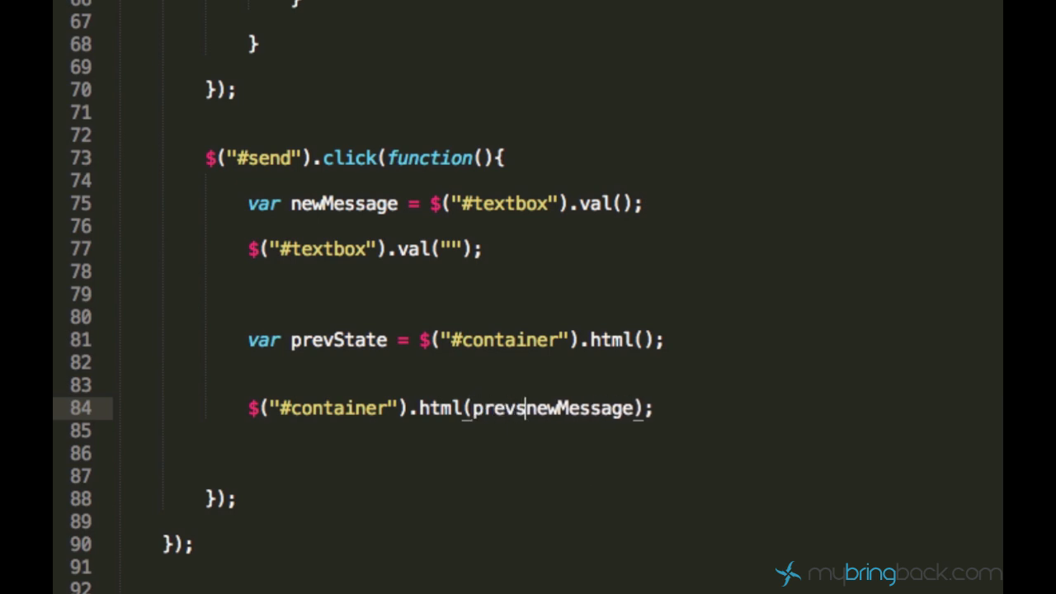
type("S")
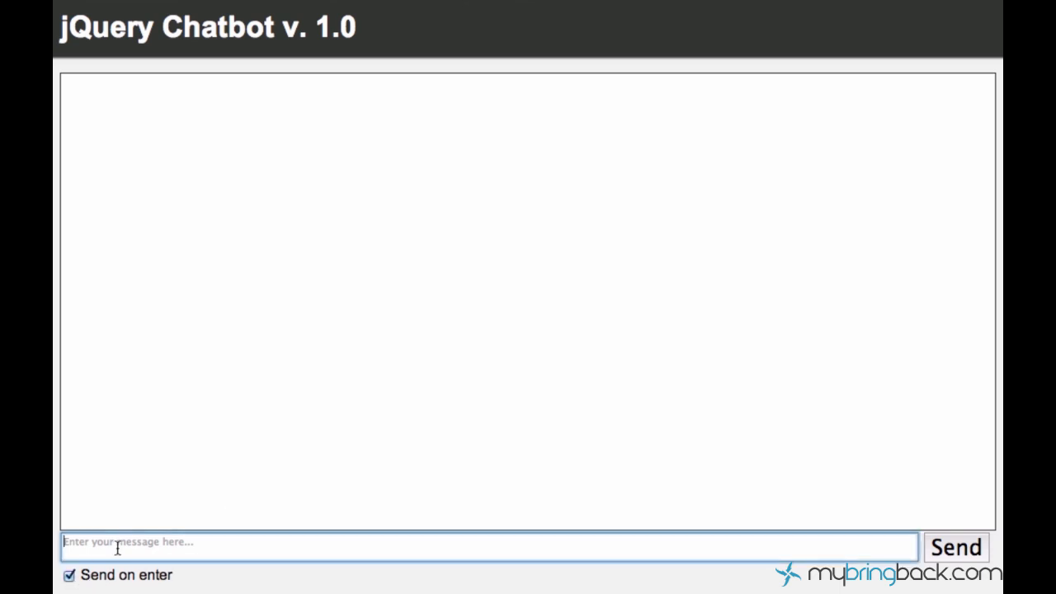
Step: Send 'This is the first one' in the reloaded chatbot and start typing a second message
type("This is")
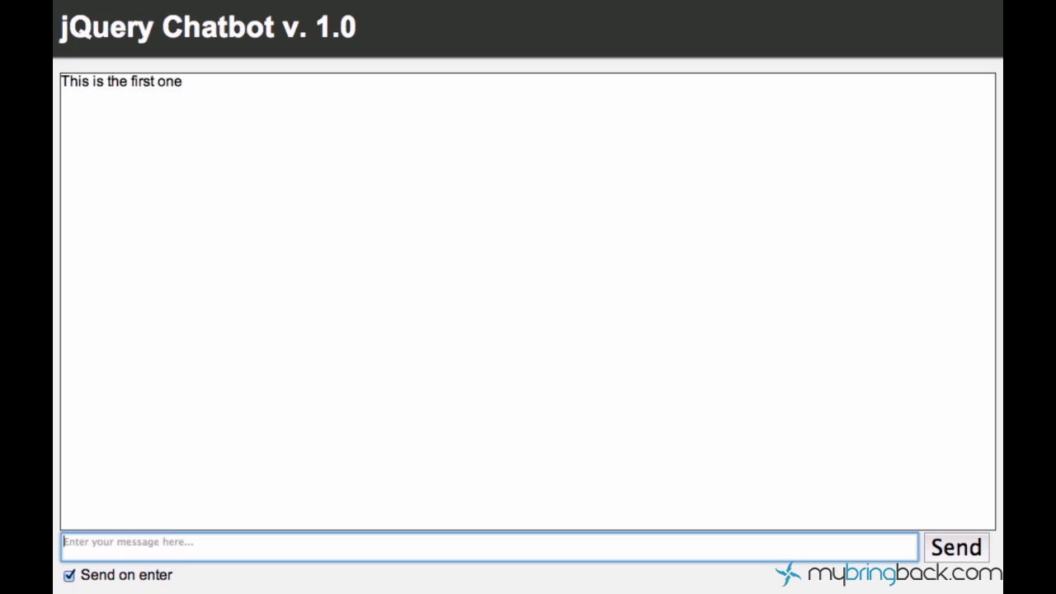
type("This is")
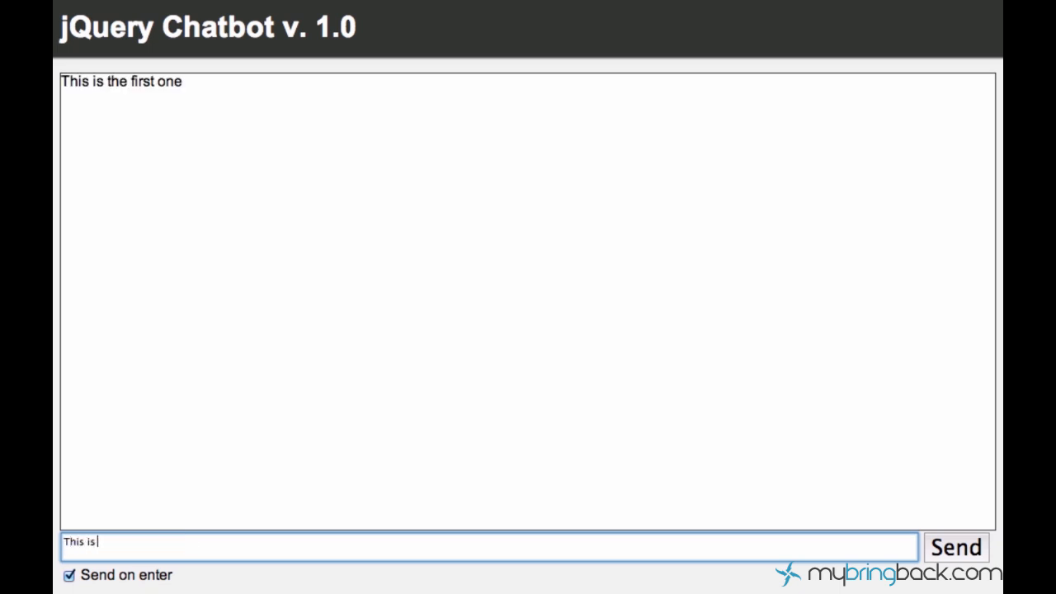
type("the 2nd on")
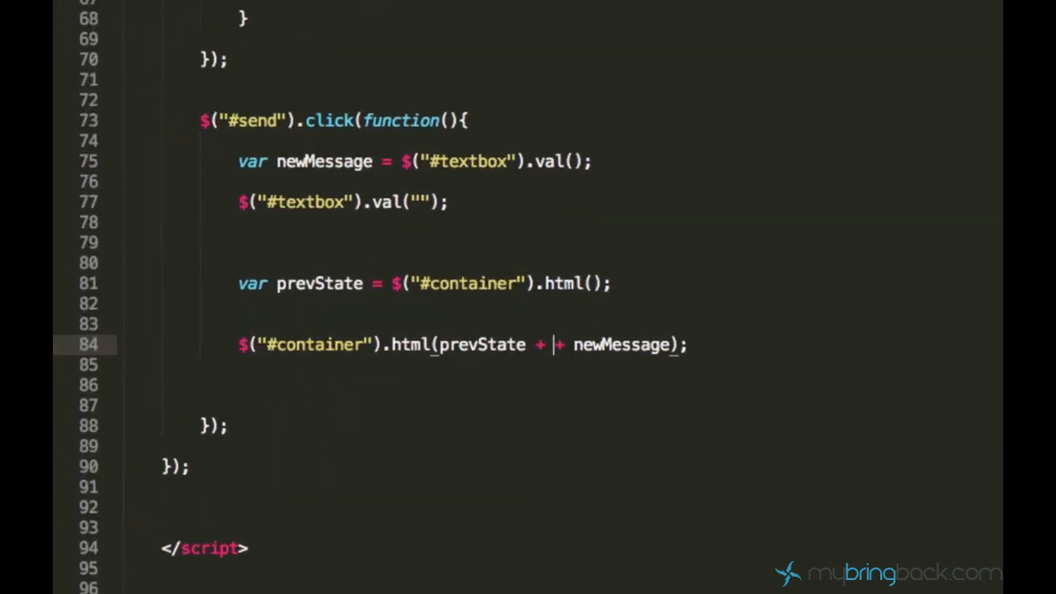
Step: Change line 84 to $("#container").html(prevState + "<br>" + newMessage); and save
type("\"<br>")
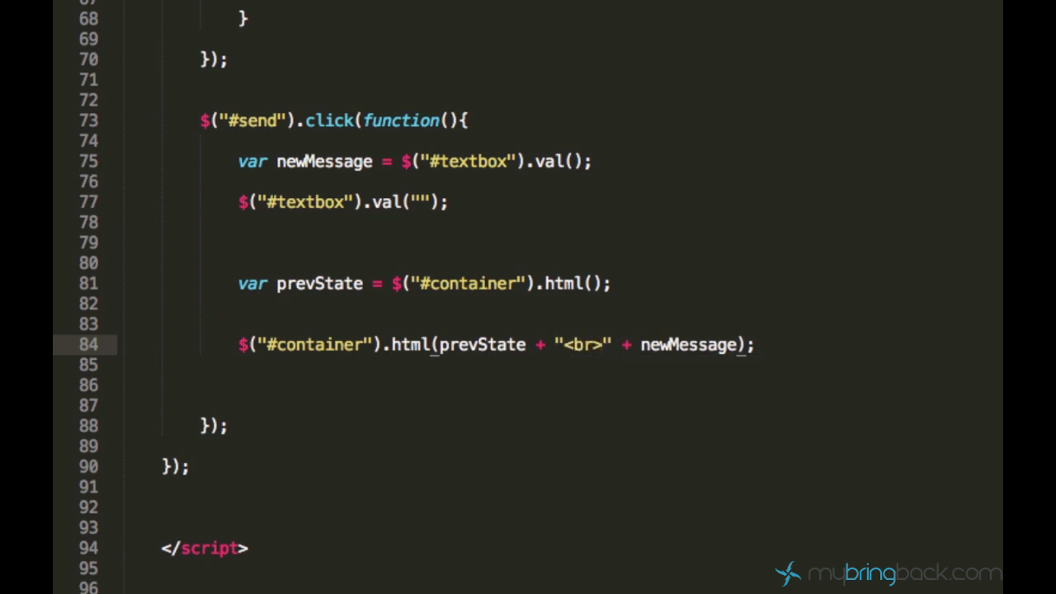
mouse_move(594, 347)
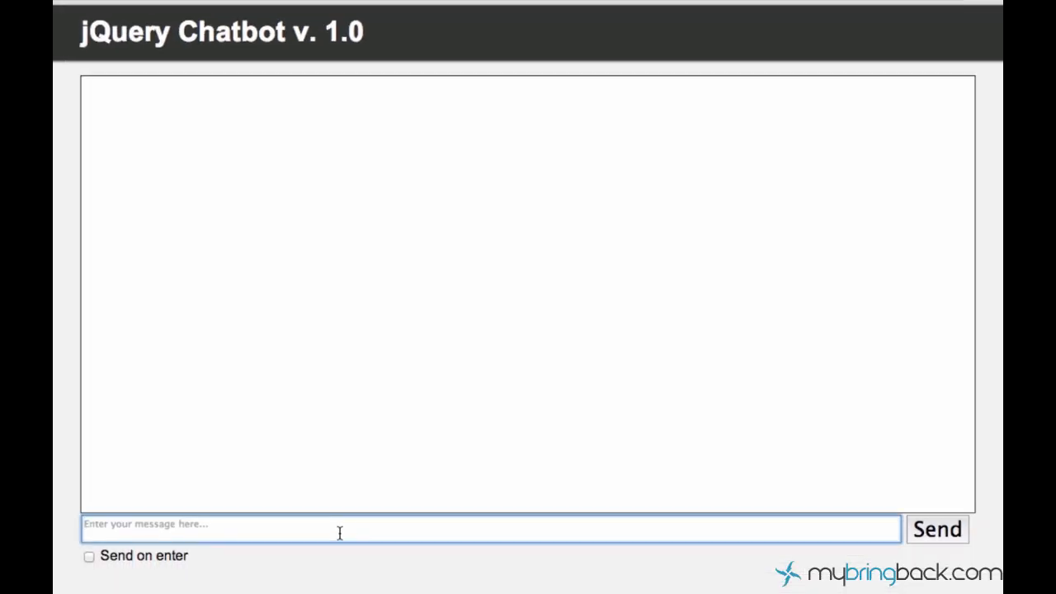
Step: Send '1st message' and then 'second message', which appear on separate lines
type("1st")
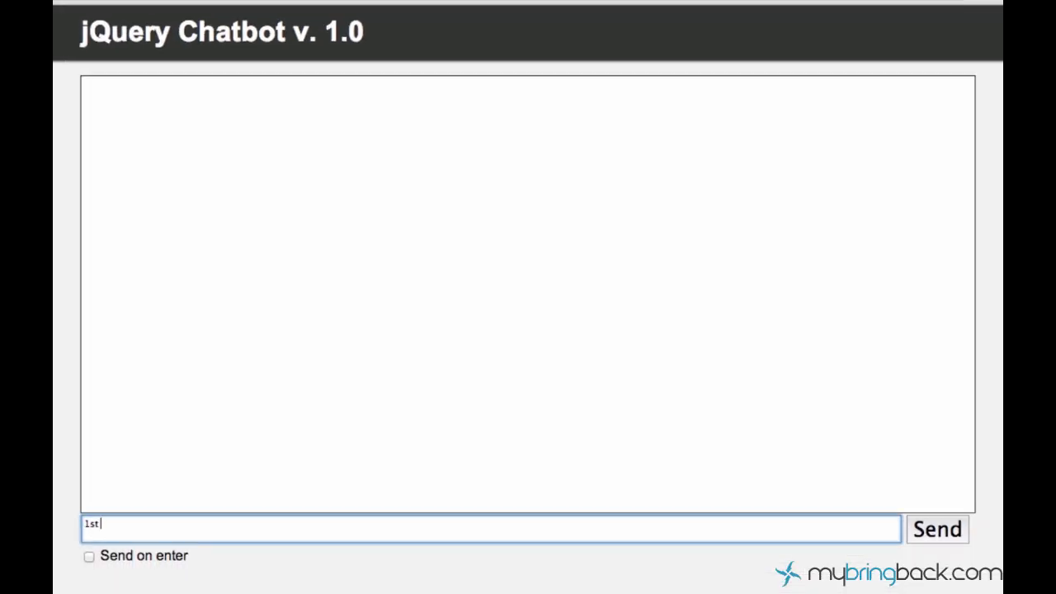
type("message")
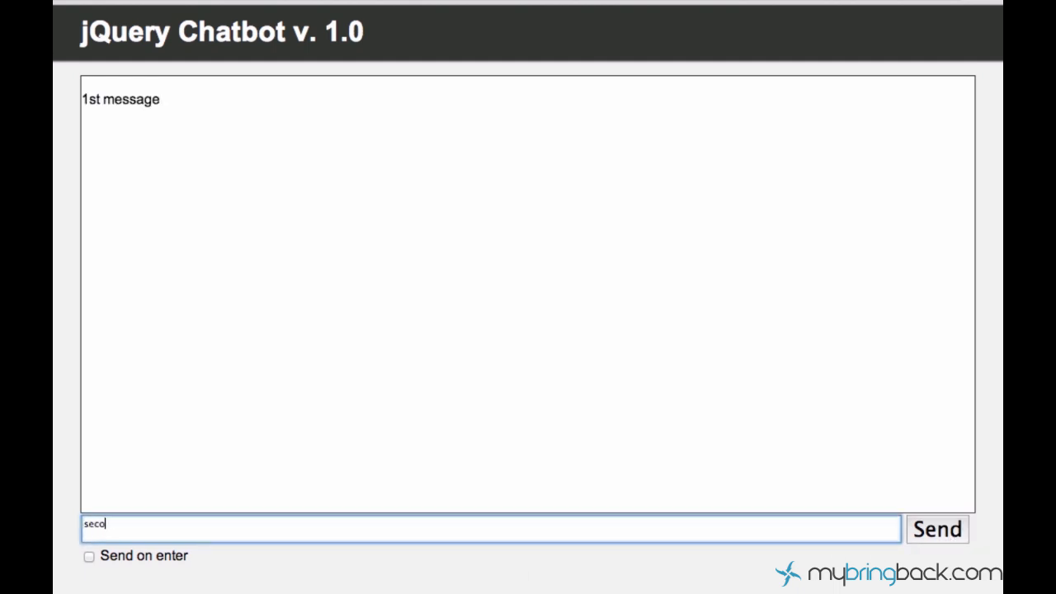
type("nd message")
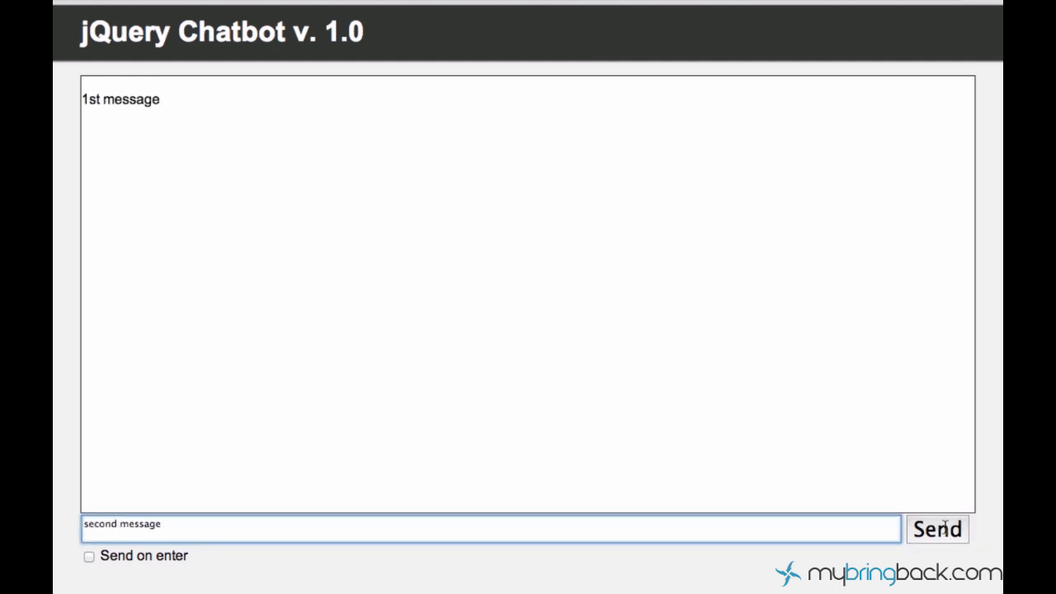
left_click(937, 530)
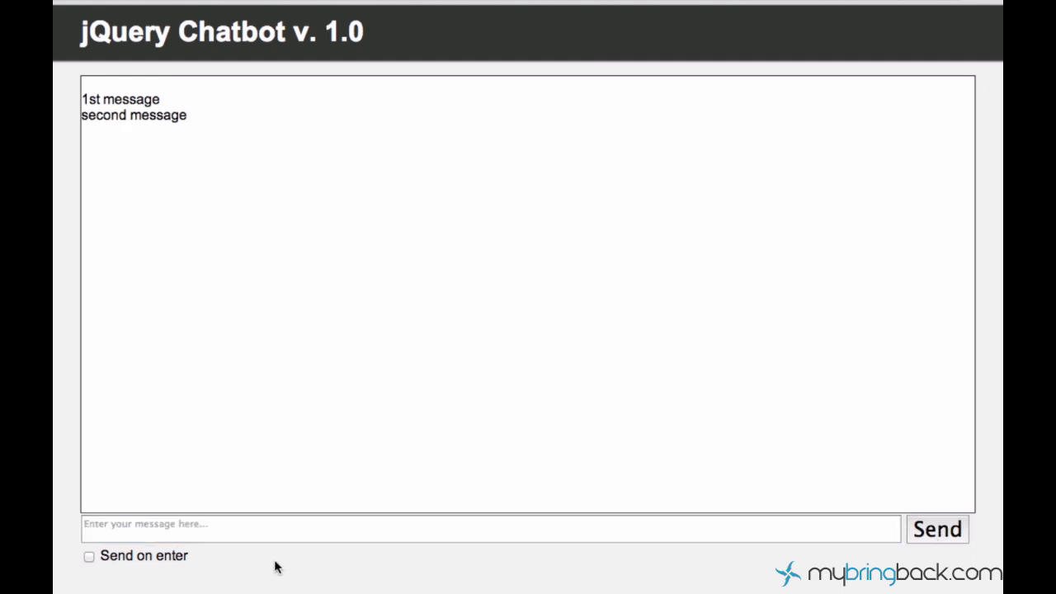
mouse_move(311, 412)
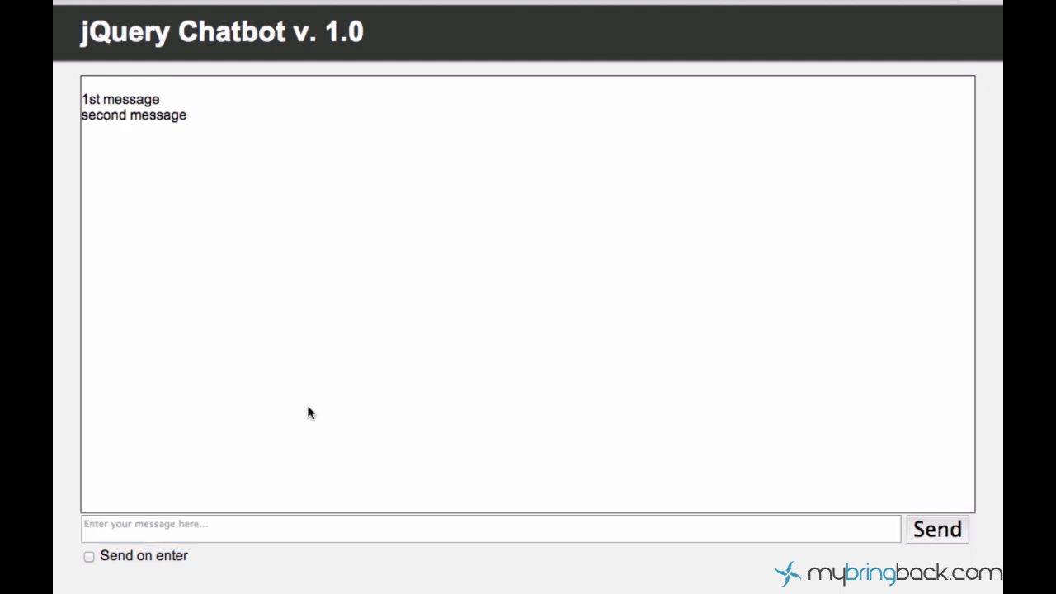
mouse_move(192, 117)
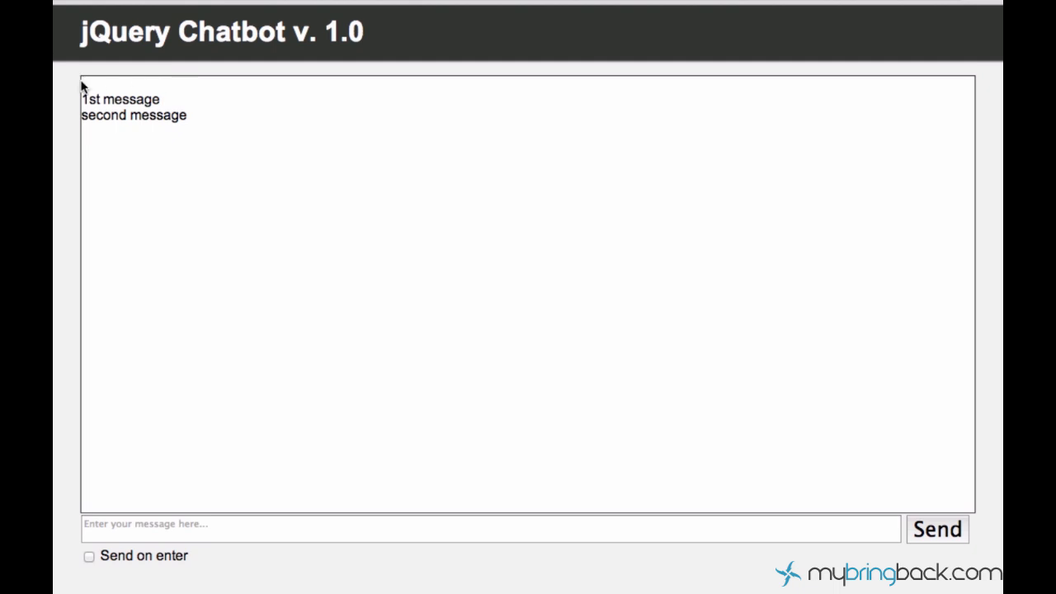
mouse_move(100, 94)
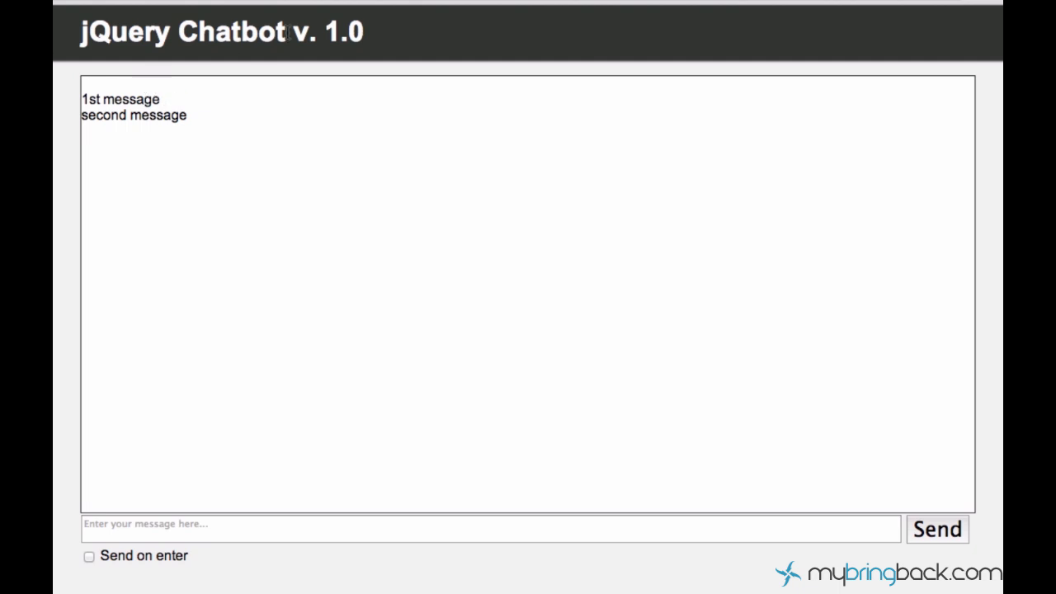
mouse_move(396, 279)
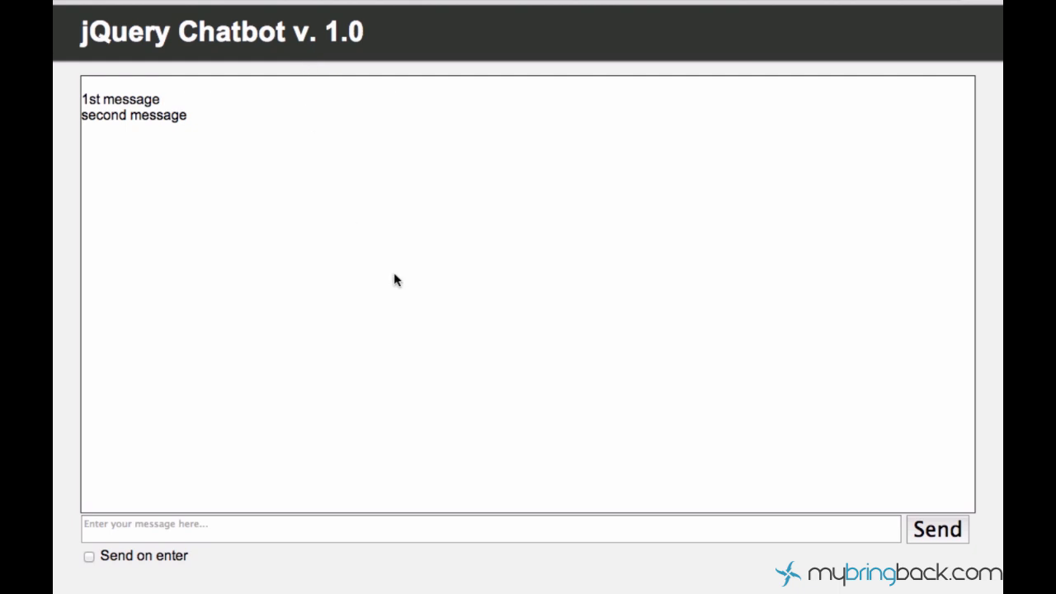